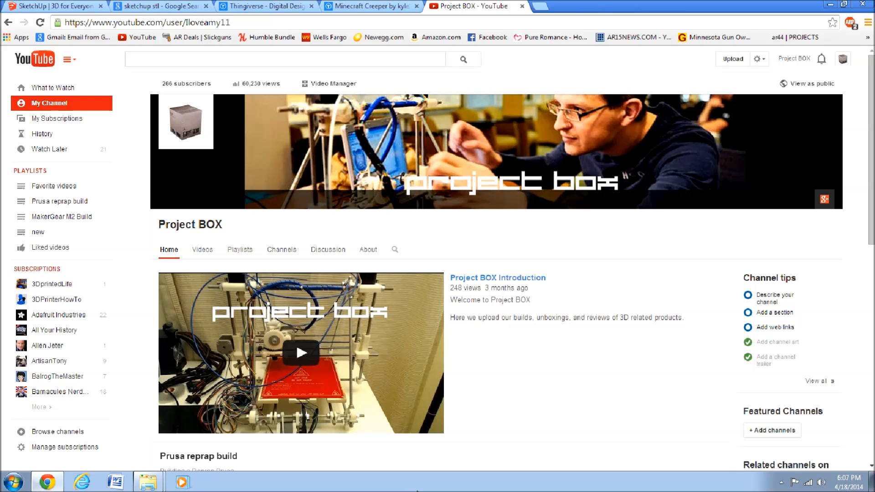
mouse_move(394, 102)
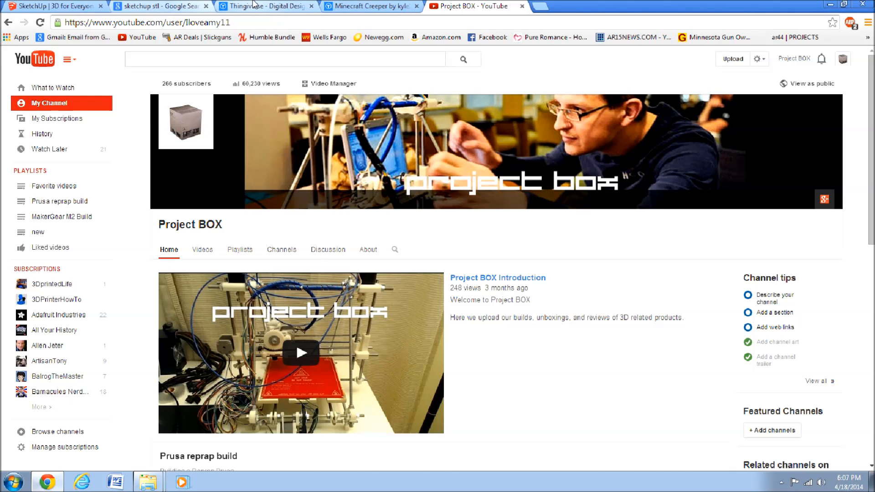
Switch to the Thingiverse tab and look over its featured designs and activity feed.
left_click(266, 6)
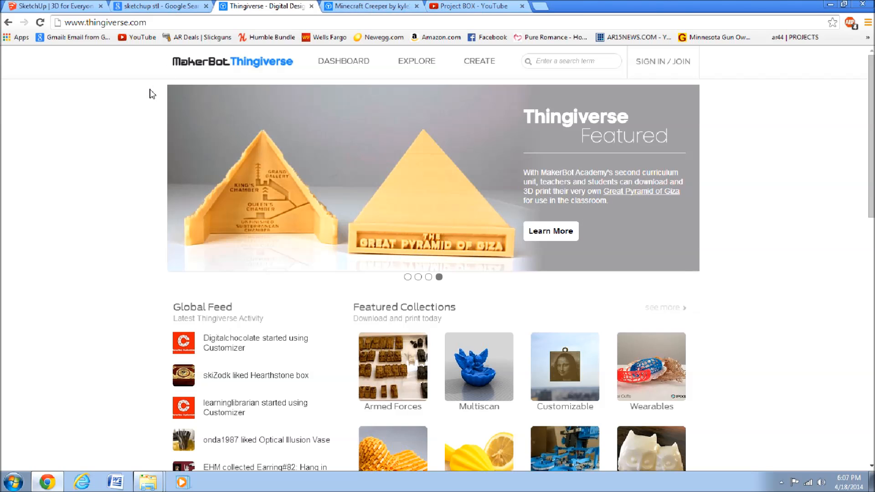
mouse_move(161, 118)
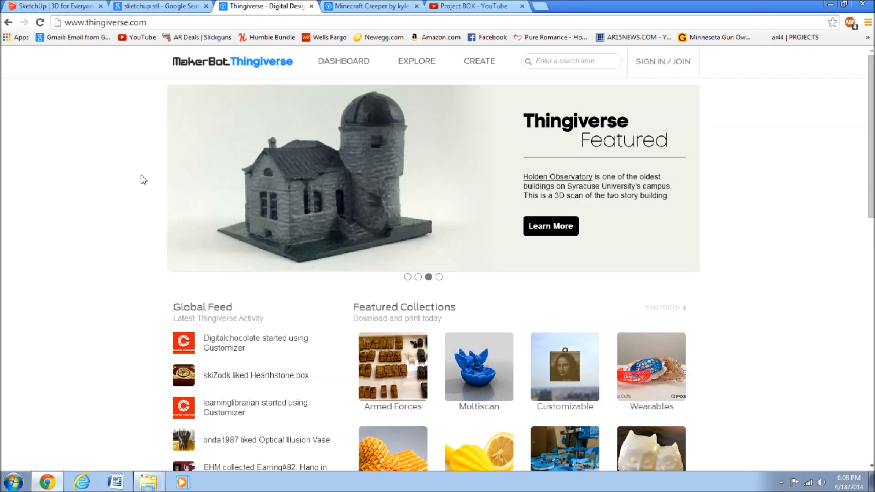
mouse_move(126, 180)
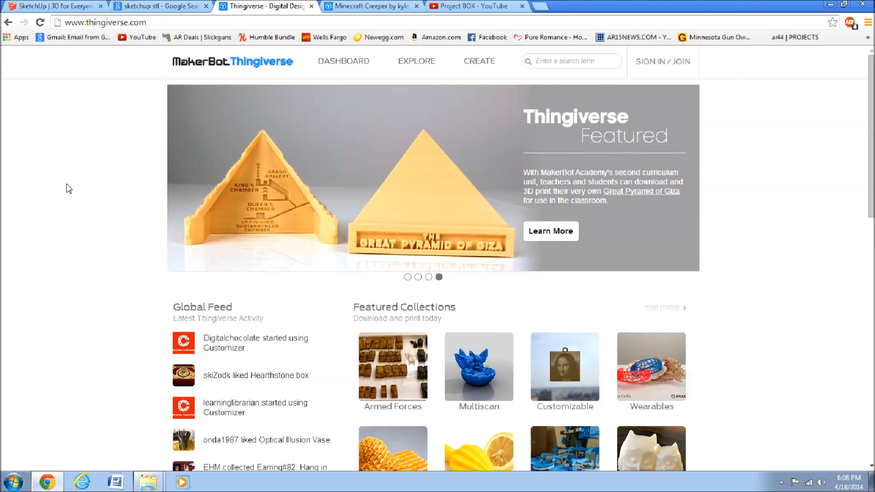
mouse_move(138, 196)
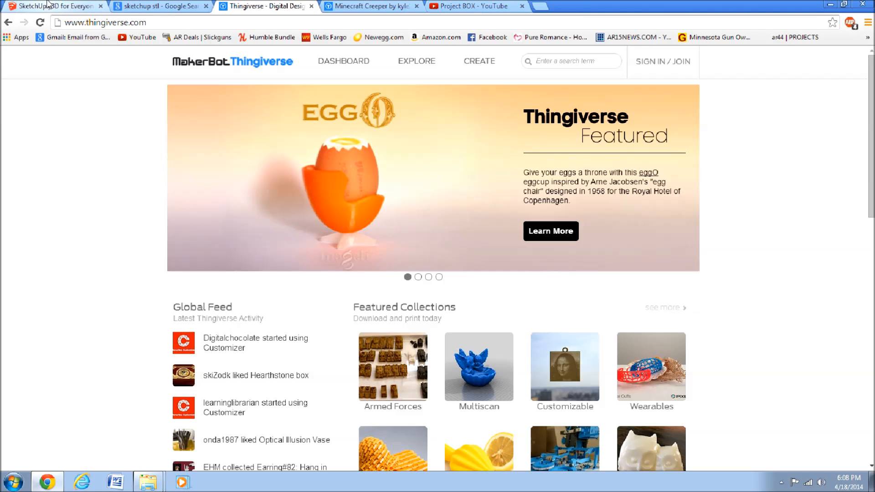
mouse_move(53, 5)
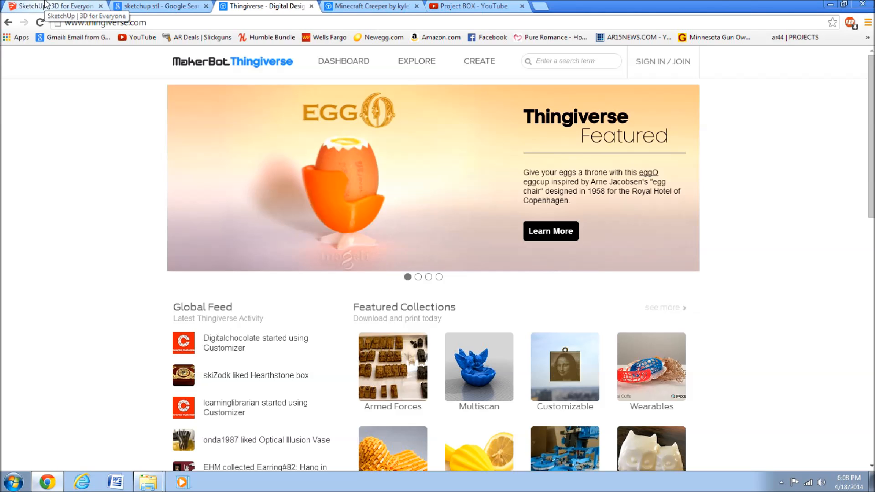
View the SketchUp Make product page, then return to the 'sketchup stl' search results.
left_click(53, 6)
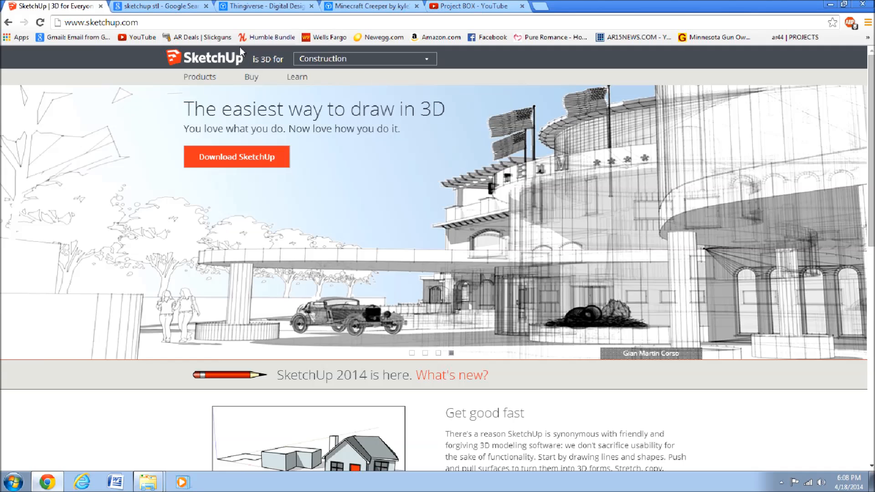
left_click(199, 76)
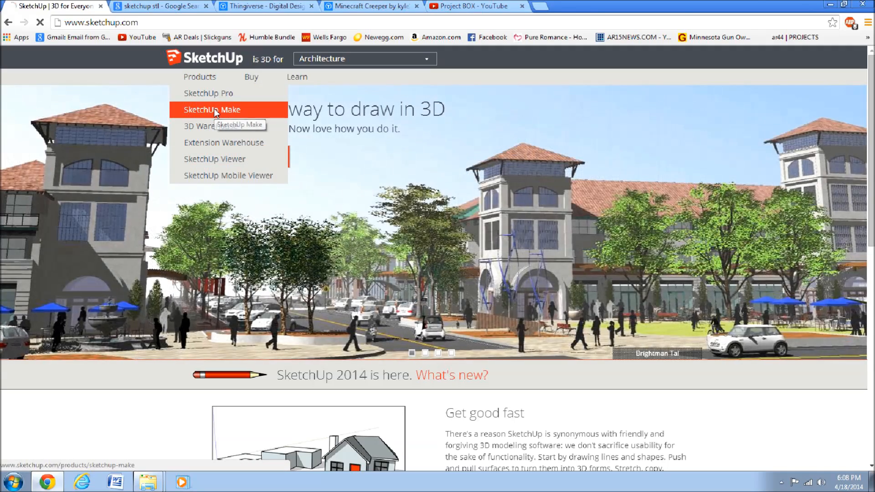
left_click(211, 110)
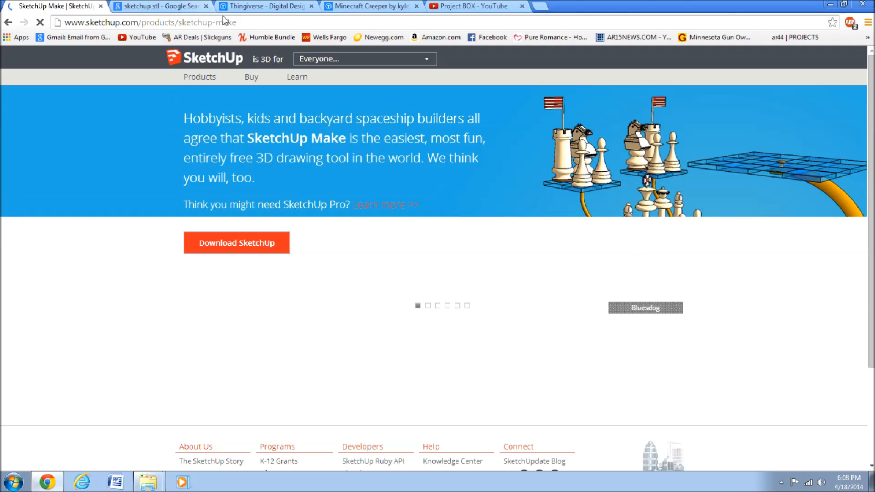
left_click(159, 6)
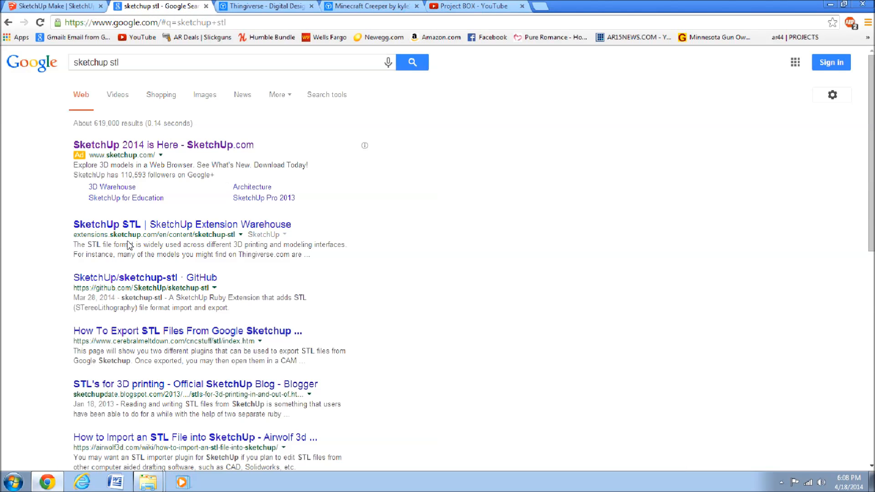
Open the SketchUp STL Extension Warehouse page and scroll through its description.
left_click(181, 225)
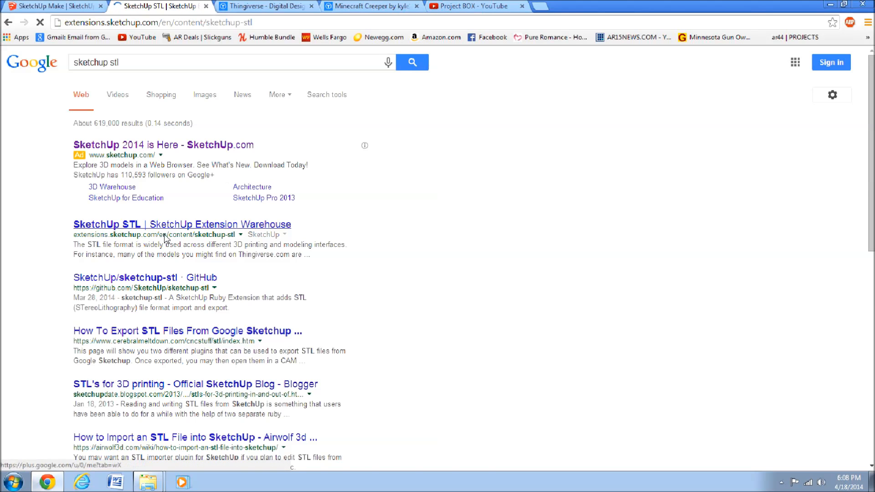
left_click(182, 224)
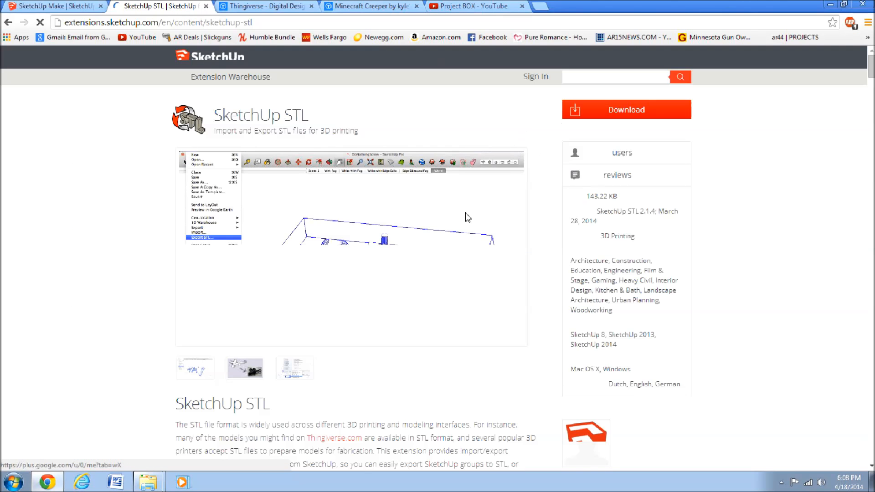
scroll("down", 3)
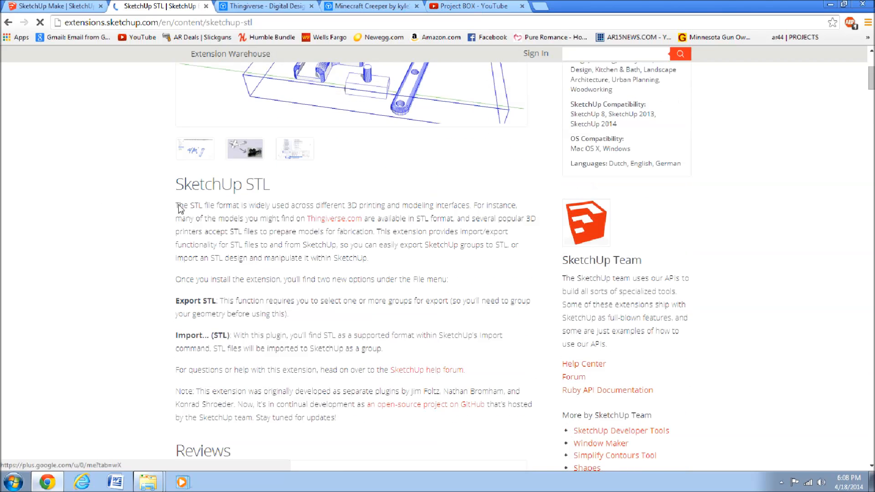
scroll("up", 3)
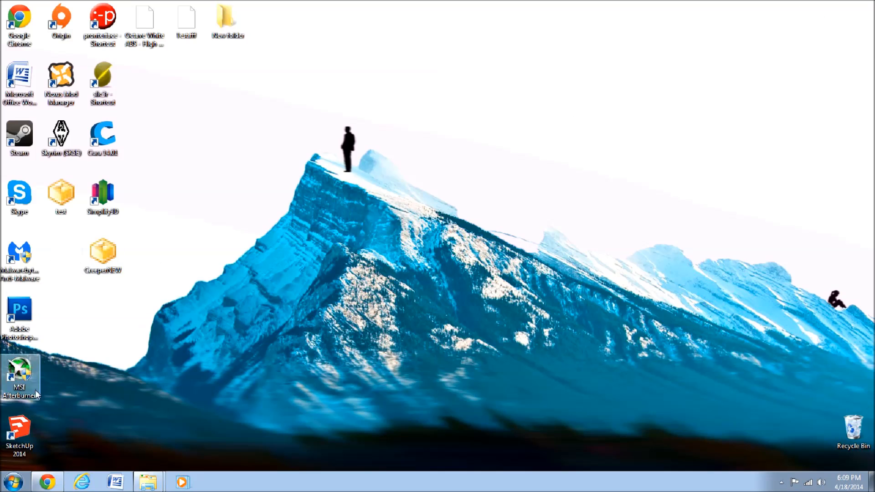
Launch SketchUp 2014 from the desktop.
double_click(19, 427)
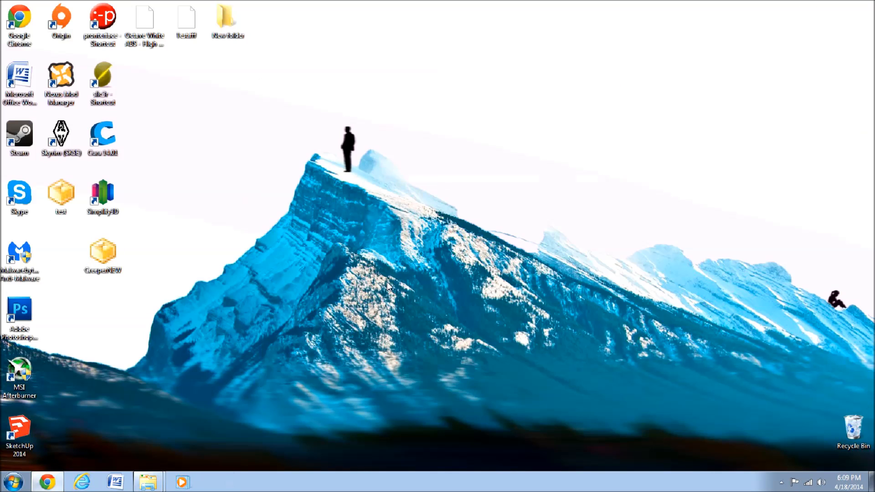
double_click(19, 432)
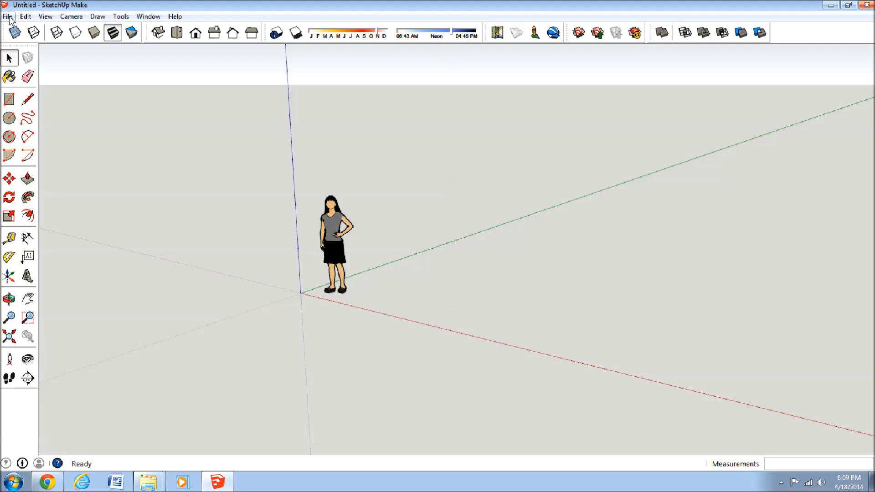
left_click(7, 16)
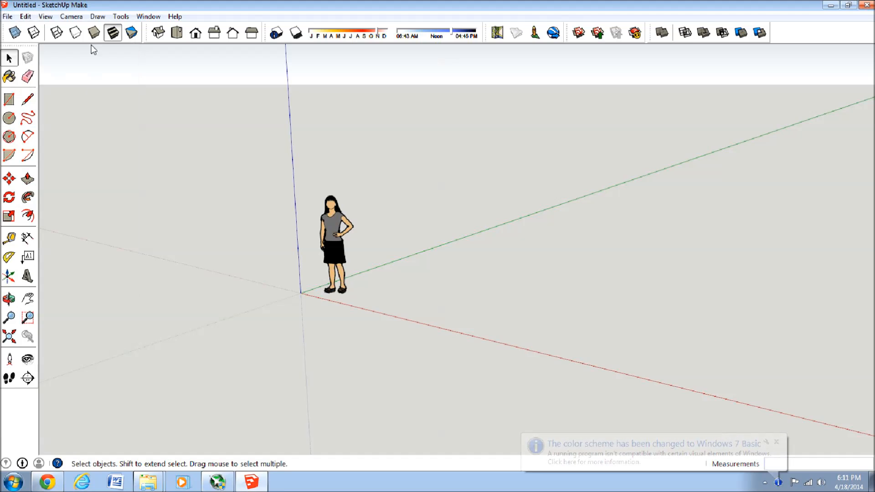
Confirm STL Import & Export is enabled under Preferences > Extensions, then close with OK.
left_click(121, 17)
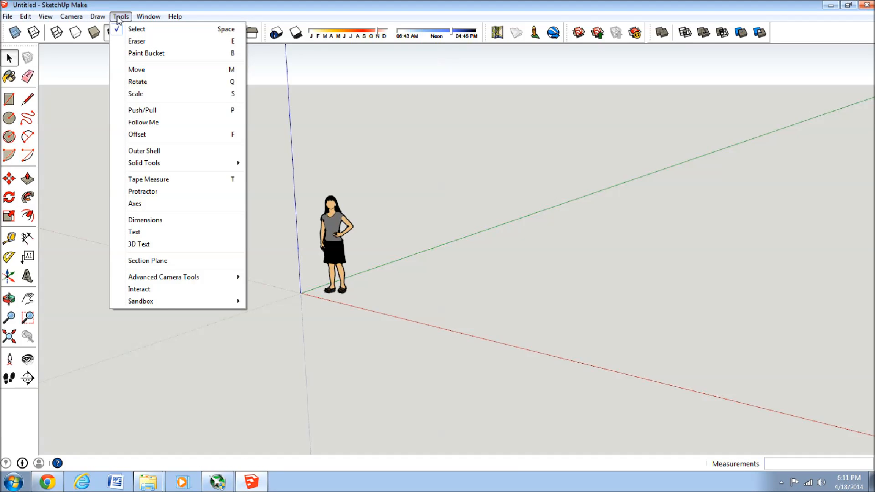
left_click(148, 17)
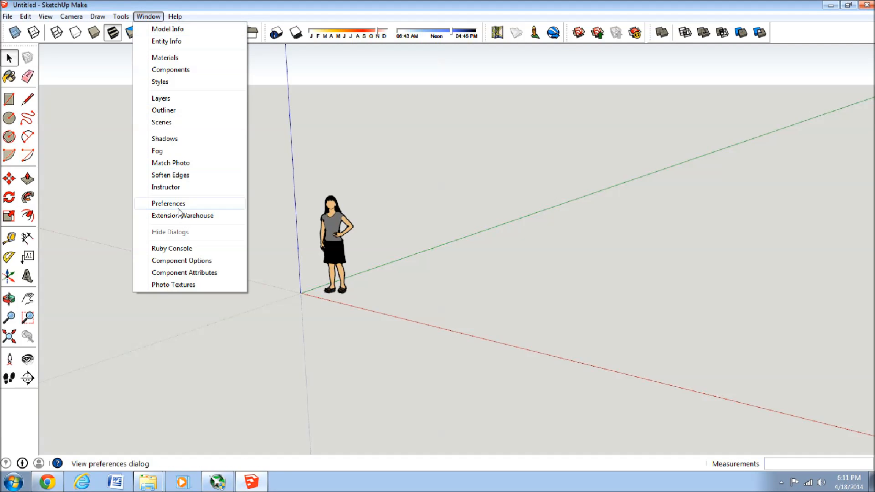
left_click(169, 203)
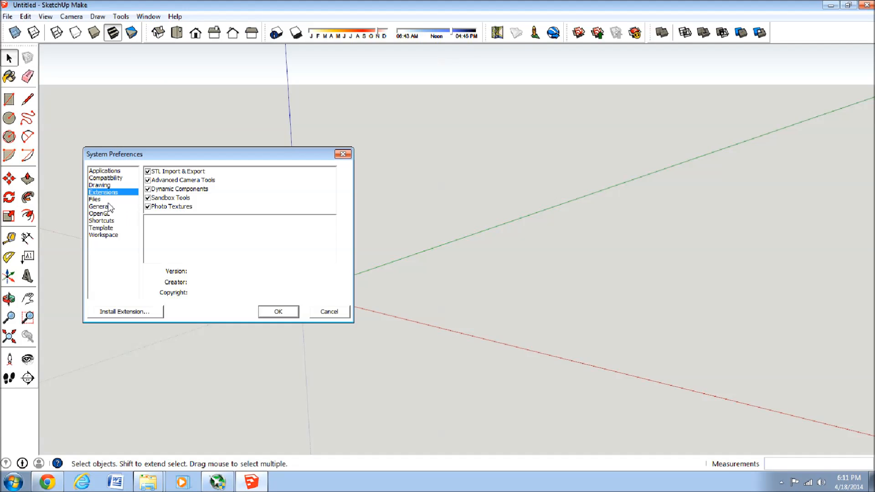
mouse_move(175, 272)
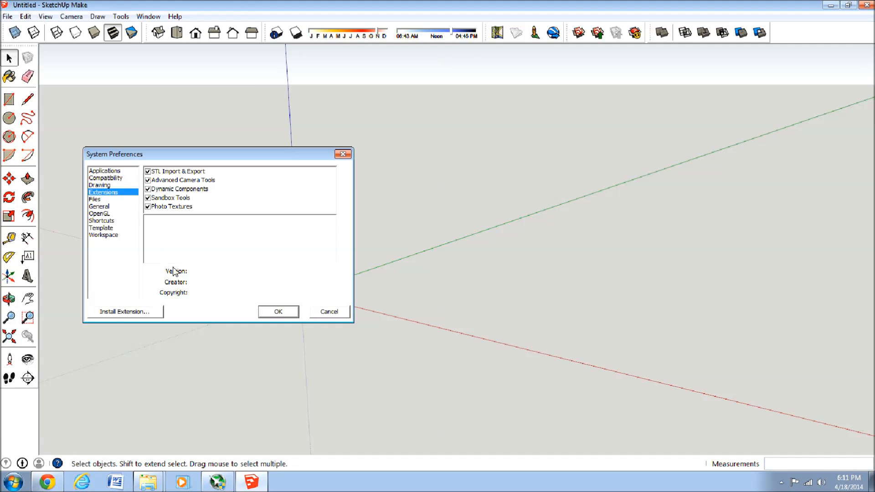
left_click(124, 311)
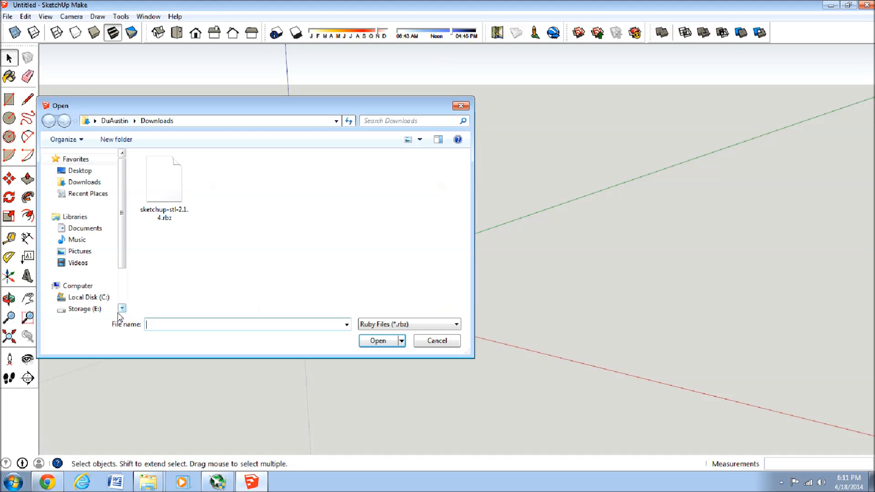
left_click(164, 179)
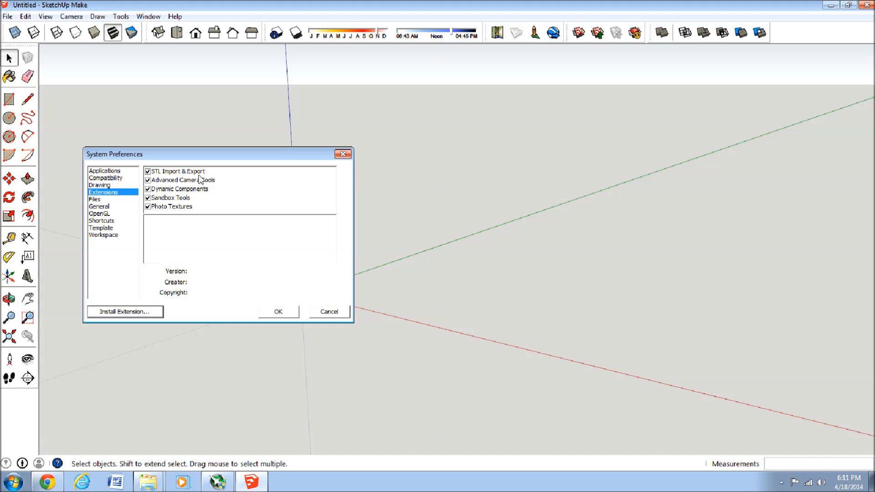
mouse_move(278, 318)
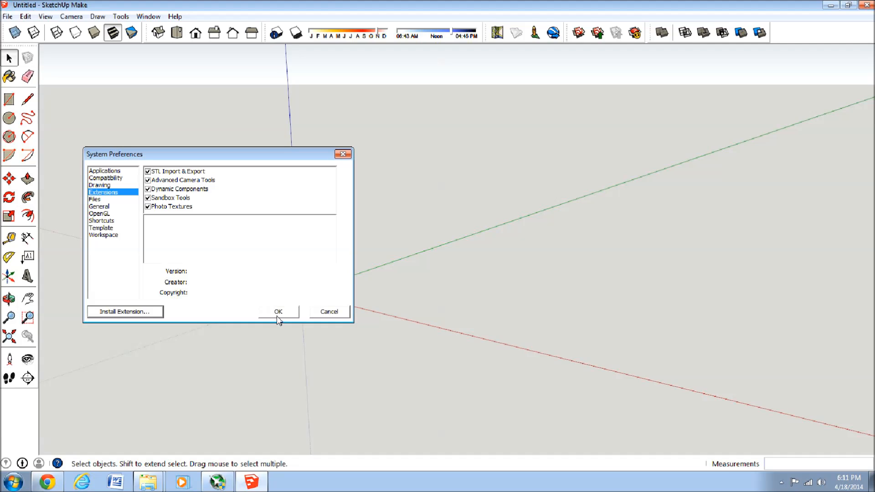
left_click(278, 312)
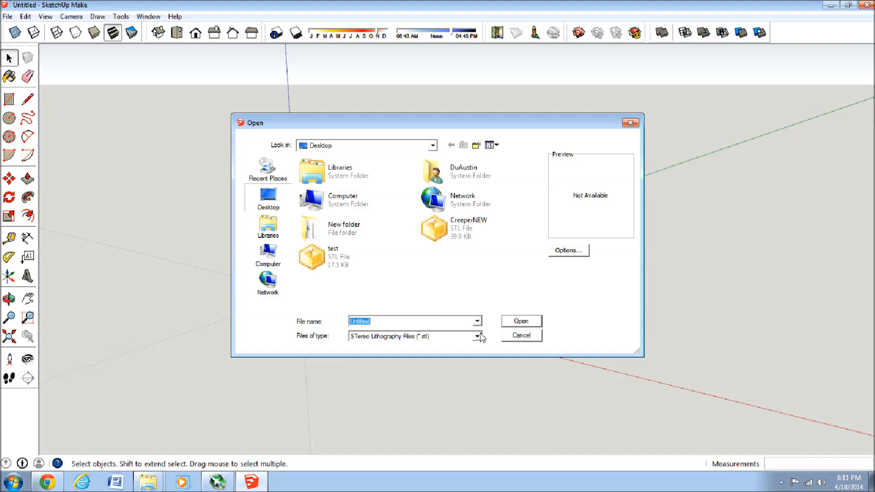
left_click(478, 336)
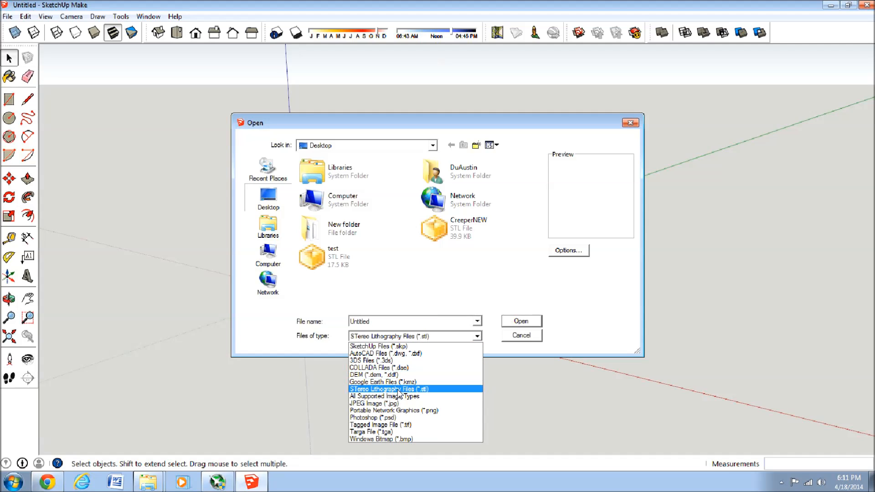
left_click(387, 388)
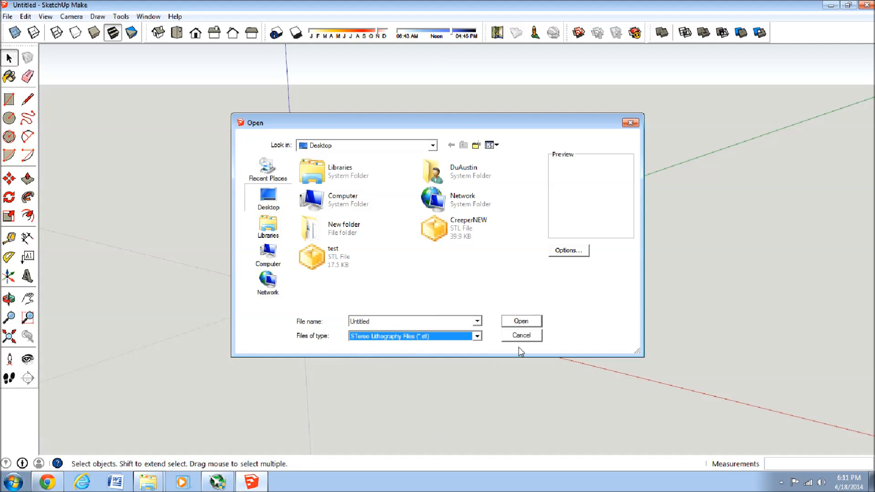
left_click(520, 335)
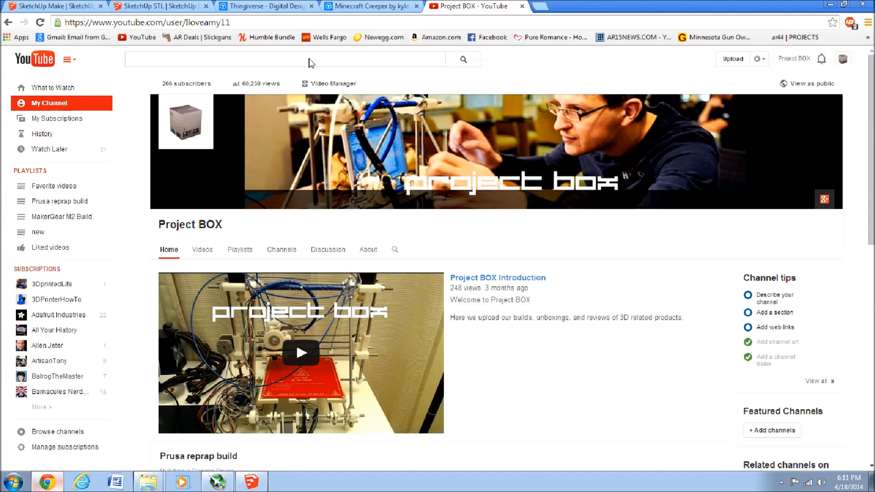
Scroll the Minecraft Creeper page to CreeperNEW.stl and Creeper.ipt, then minimize the browser.
left_click(265, 6)
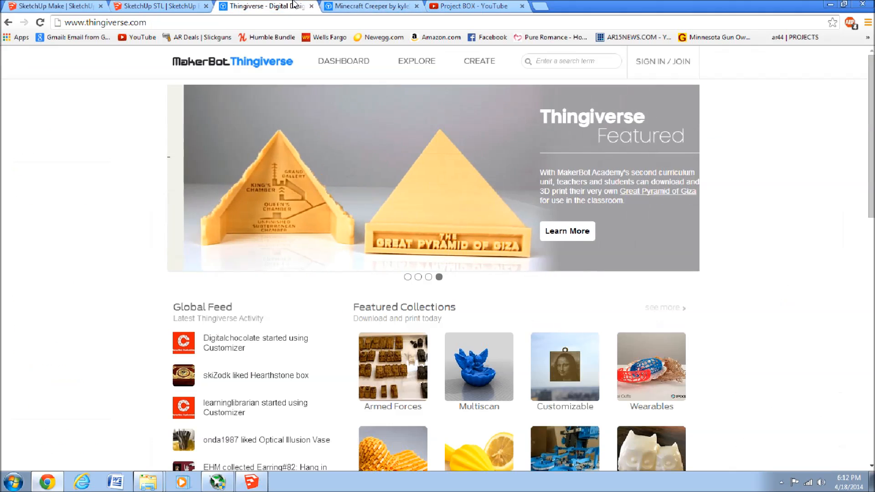
left_click(370, 6)
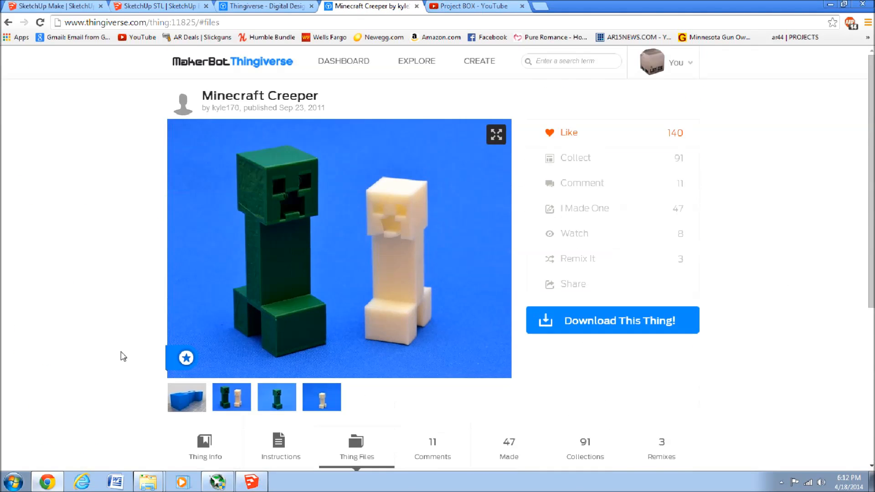
mouse_move(334, 172)
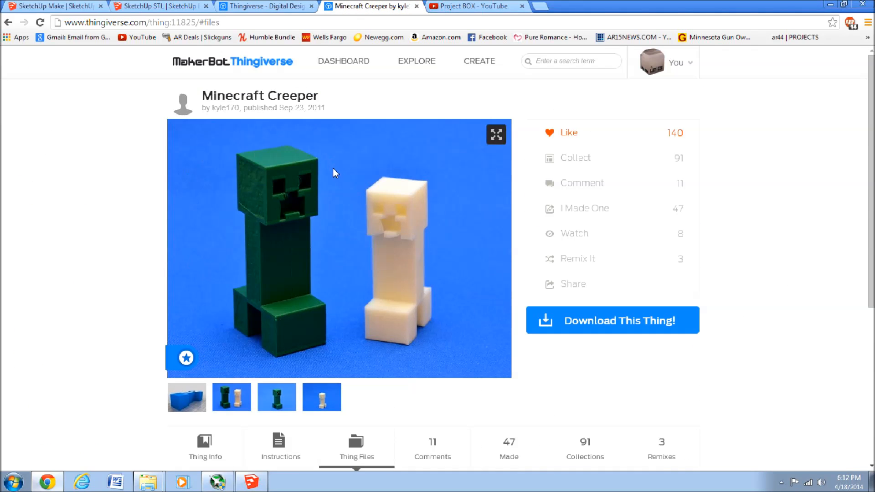
mouse_move(284, 162)
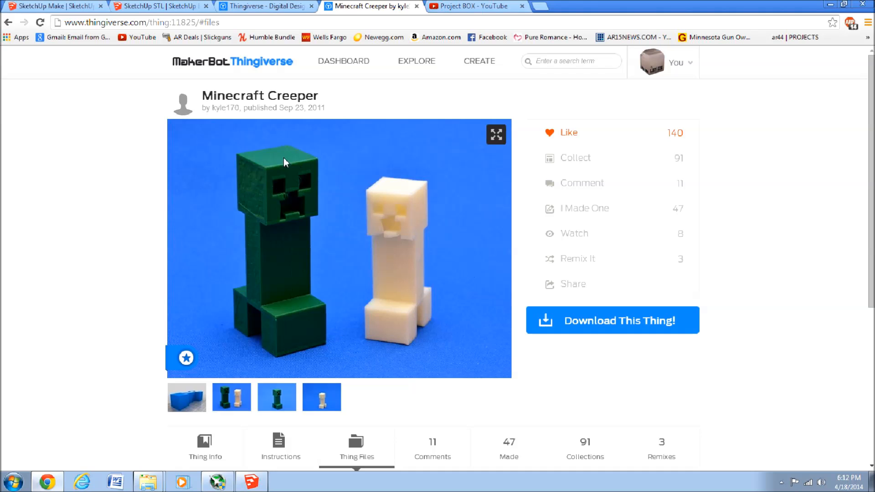
mouse_move(320, 103)
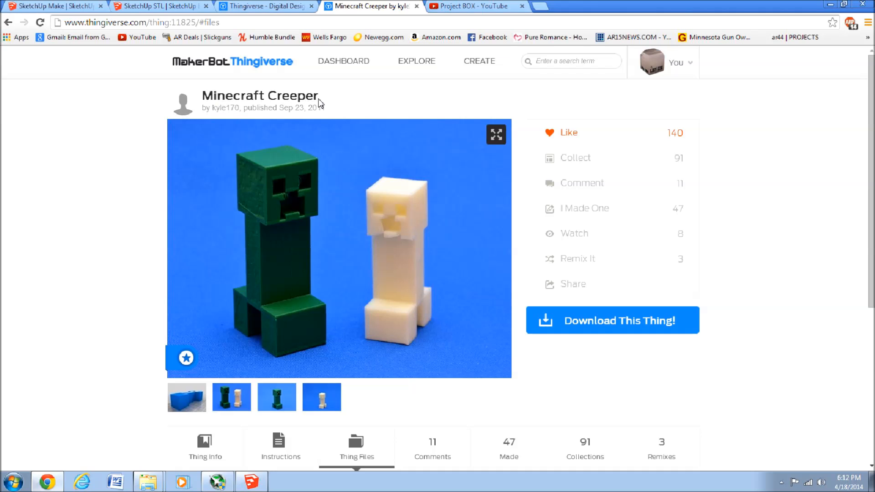
scroll("down", 3)
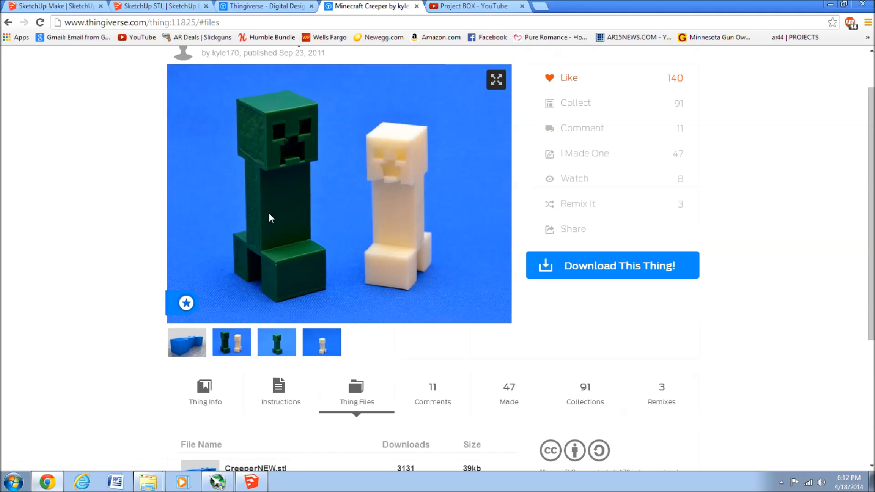
mouse_move(226, 417)
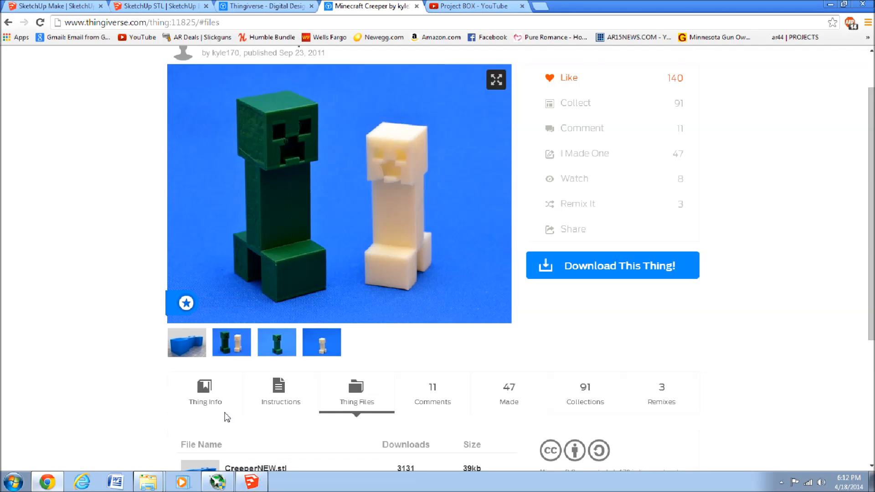
scroll("down", 3)
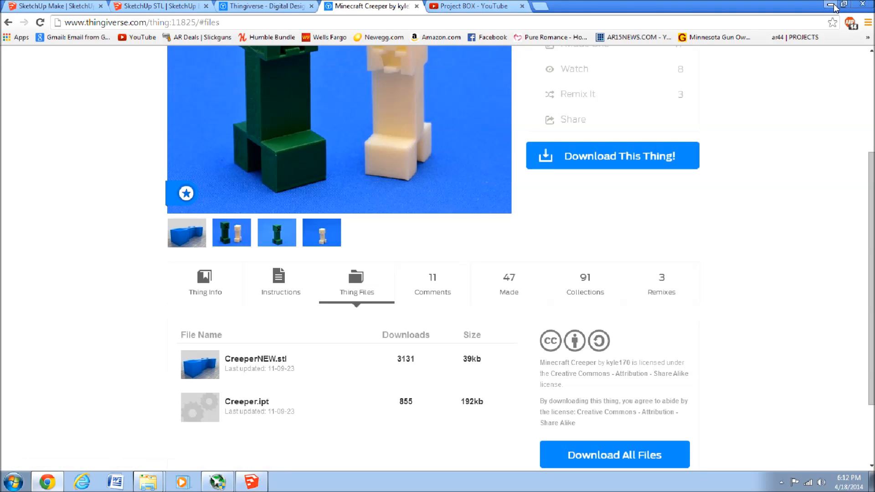
left_click(835, 5)
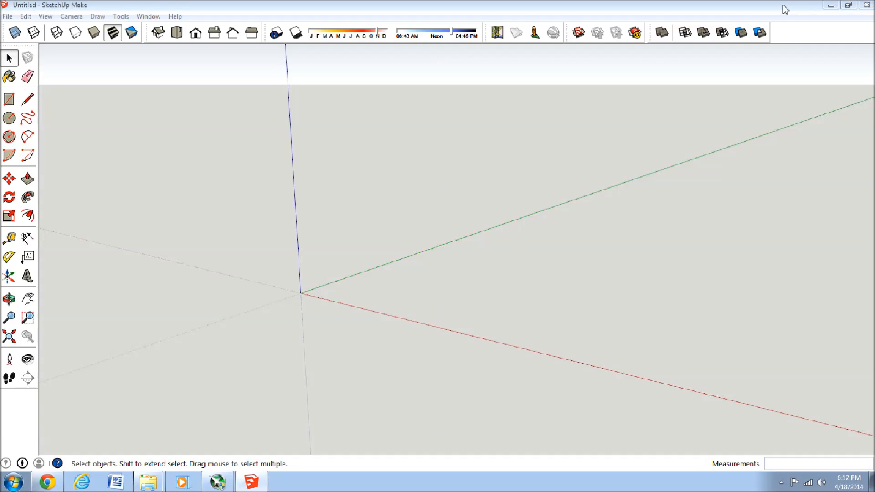
Import CreeperNEW.stl into the empty model through File > Import.
left_click(849, 5)
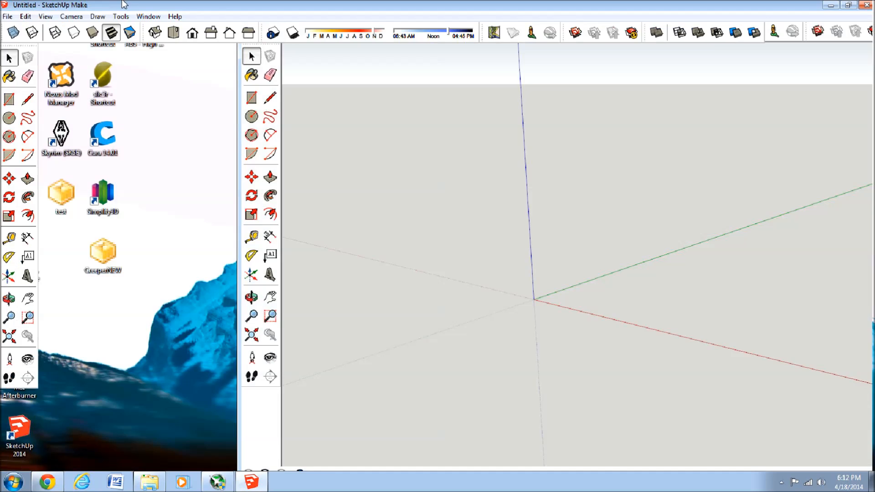
left_click(7, 17)
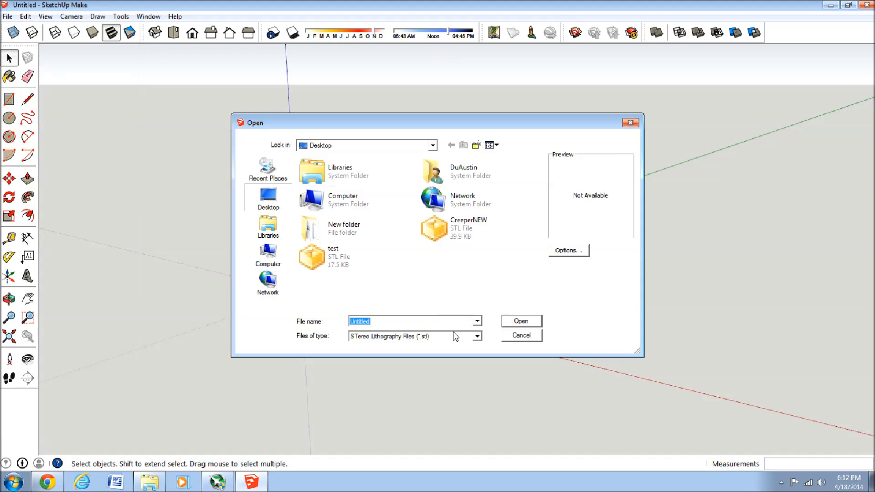
left_click(477, 336)
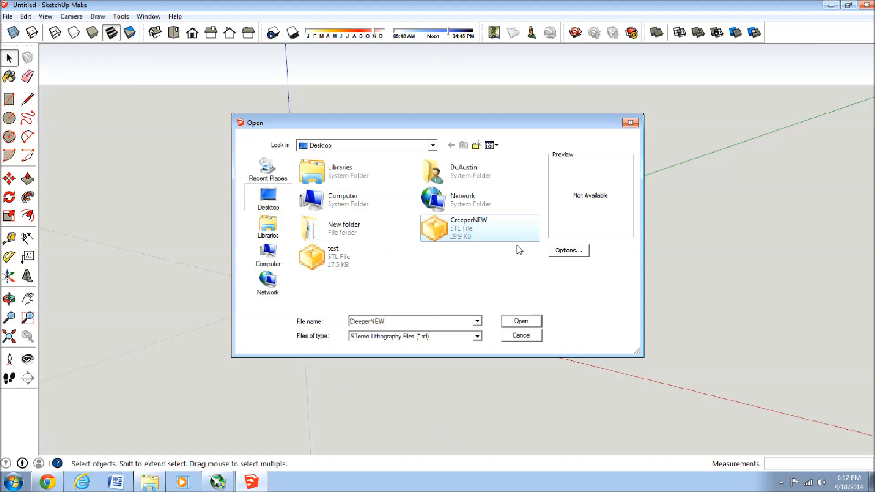
left_click(520, 320)
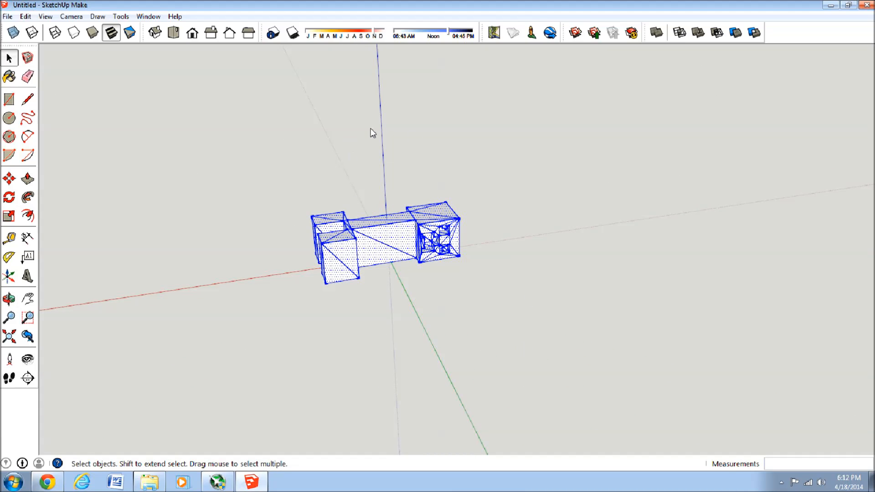
Select the whole Creeper and scale it by a factor of 5.
left_click(27, 177)
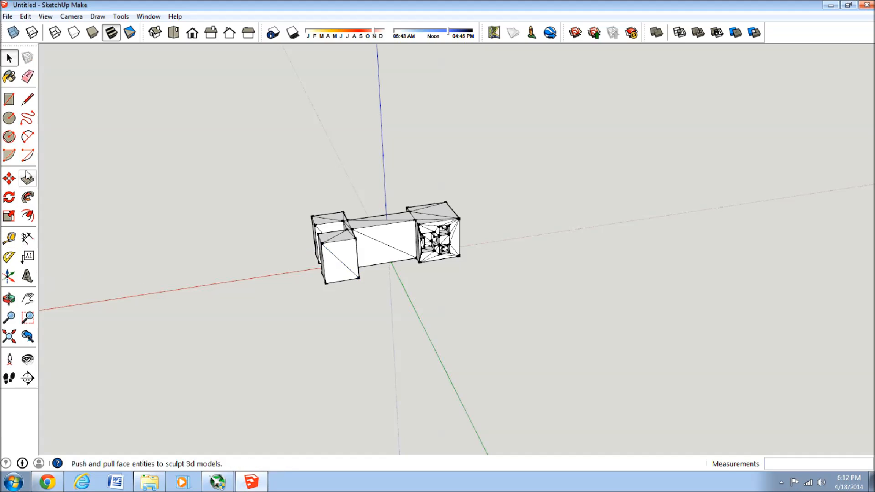
left_click(9, 57)
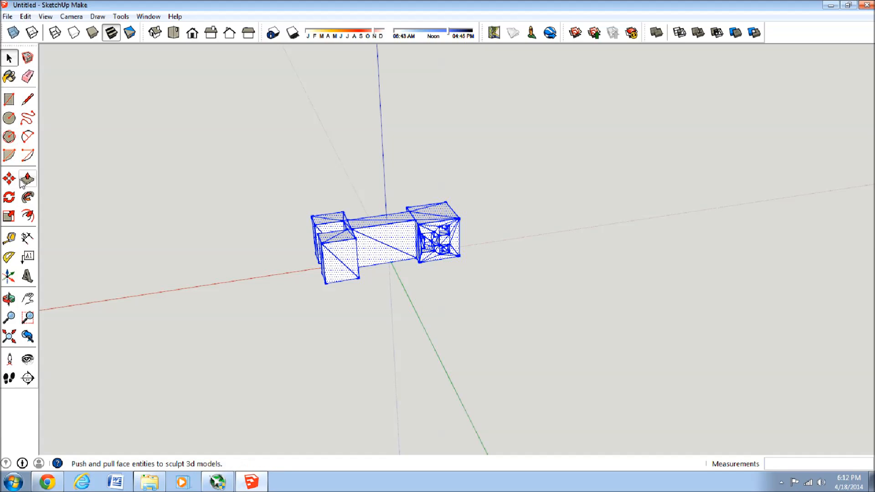
mouse_move(8, 217)
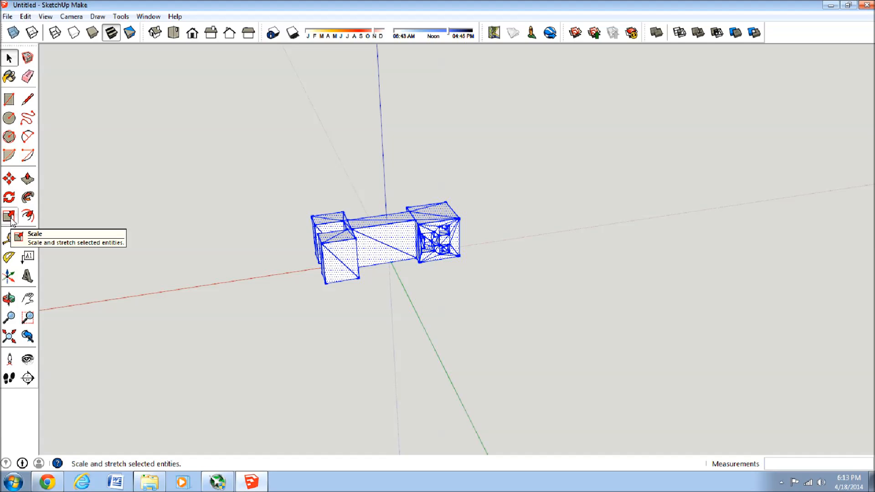
left_click(9, 216)
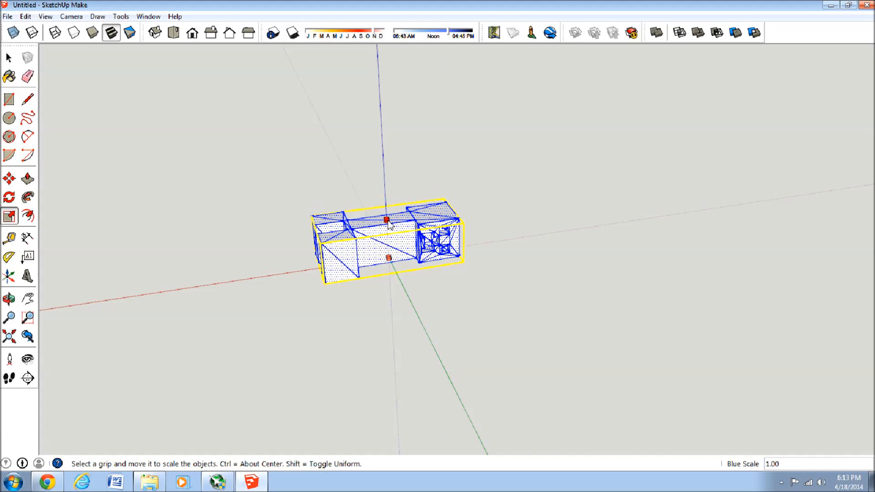
mouse_move(462, 225)
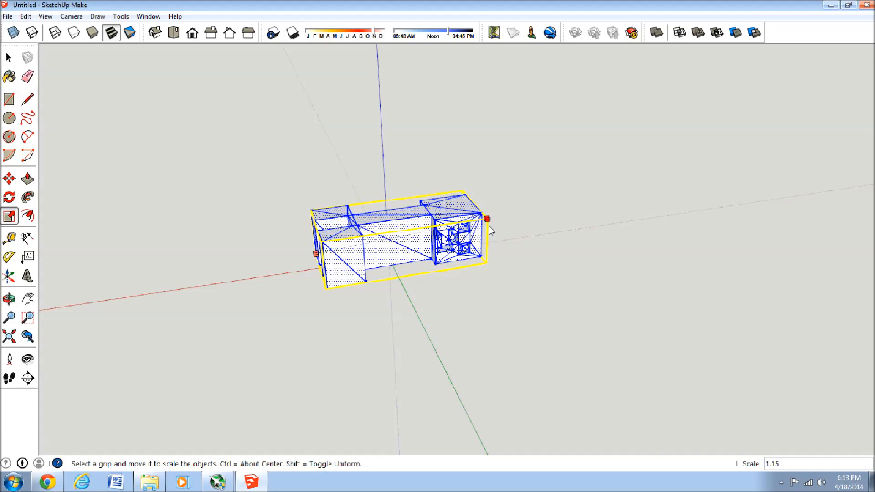
type("5")
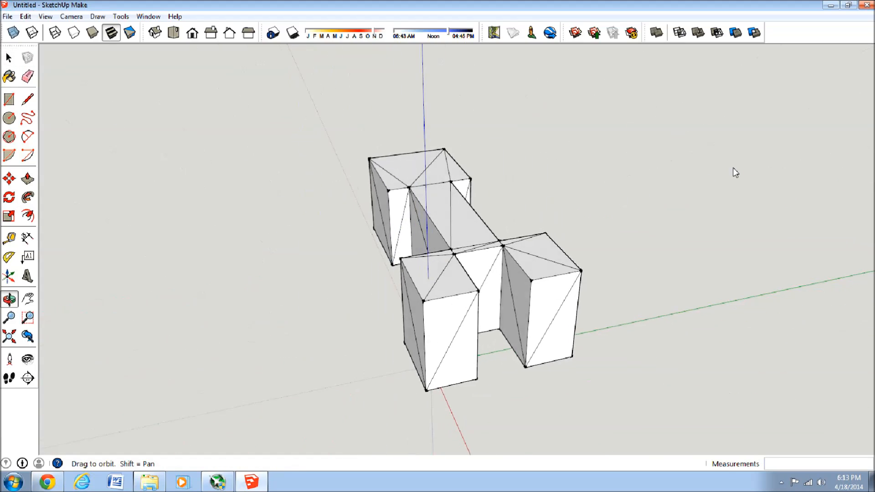
Draw a large upright rectangle, make it a component, and move it through the Creeper's middle.
left_click_drag(503, 223, 391, 168)
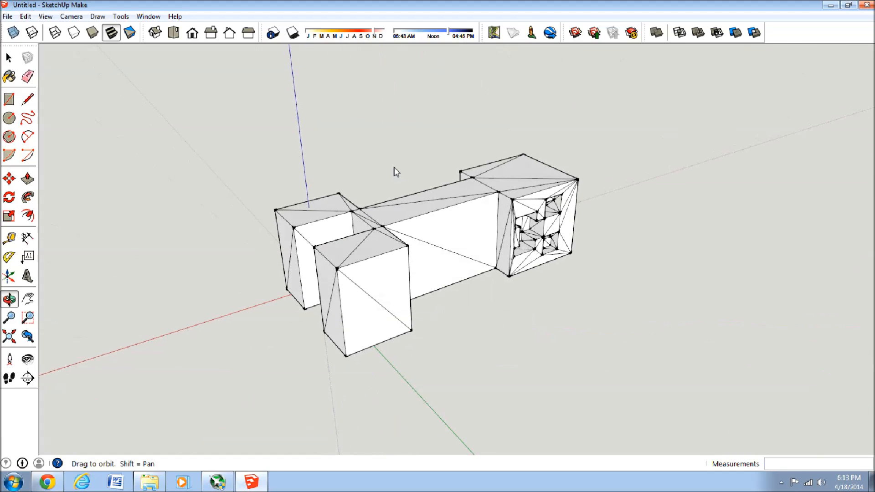
left_click(8, 98)
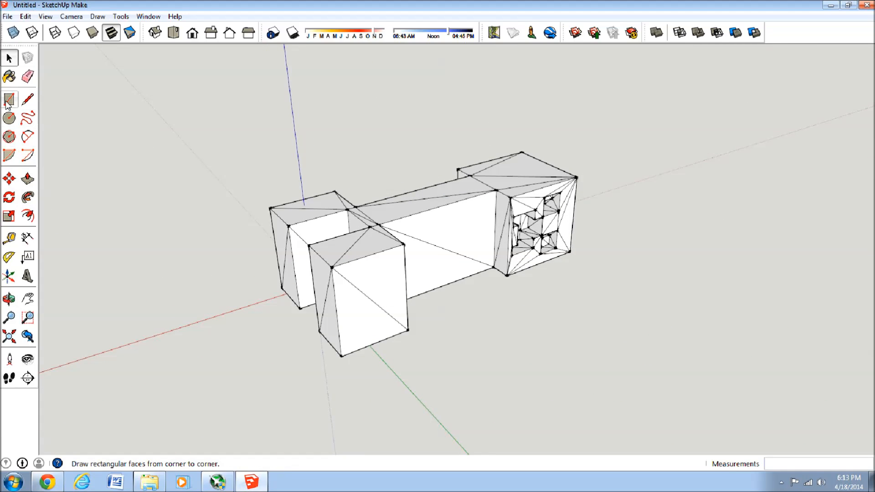
left_click(9, 100)
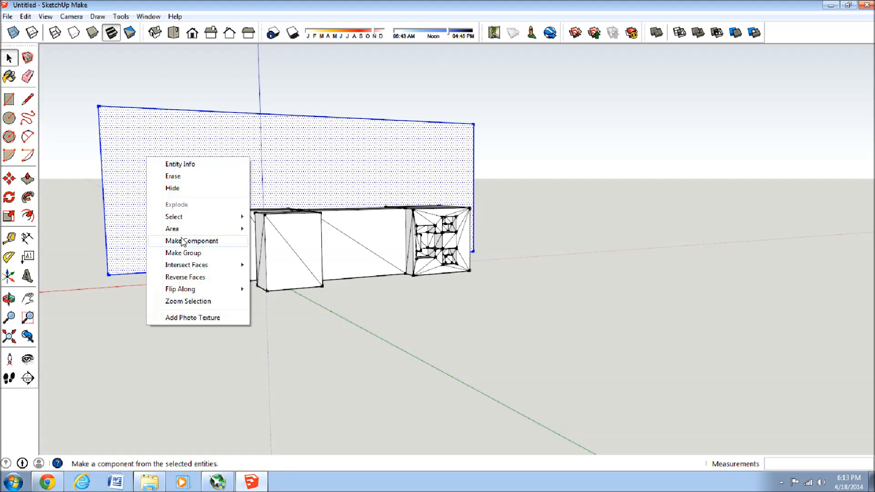
left_click(182, 253)
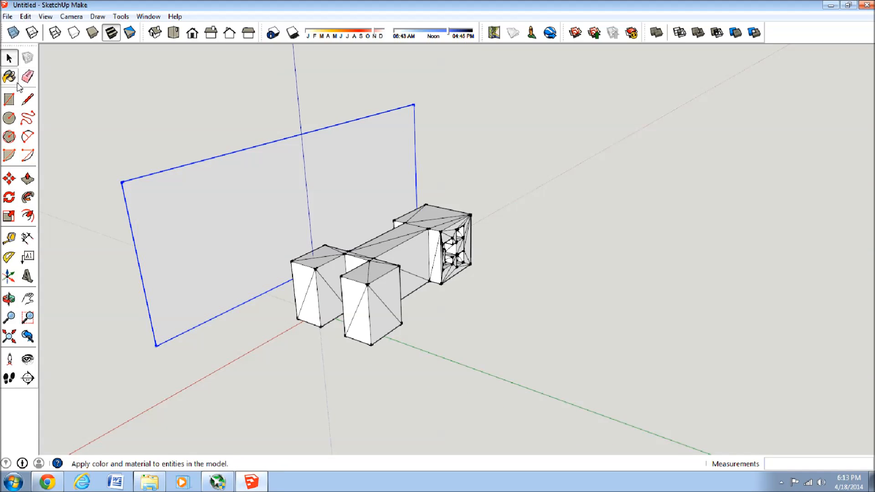
left_click(9, 178)
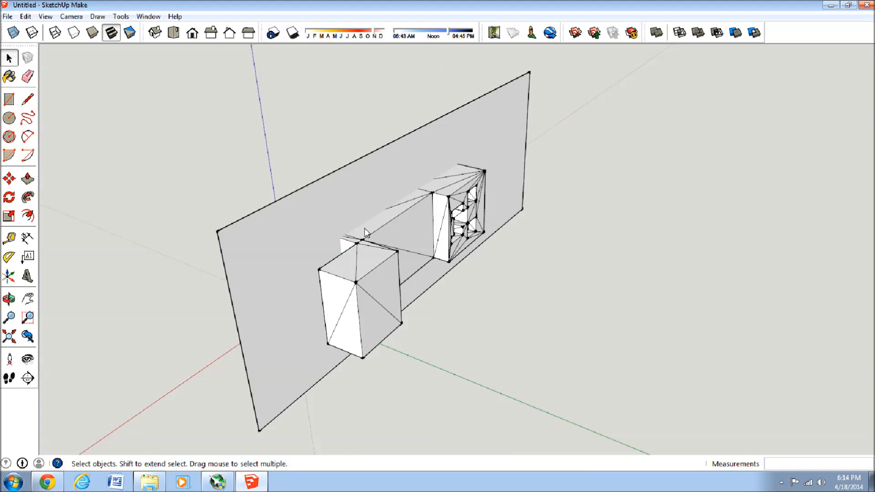
mouse_move(410, 232)
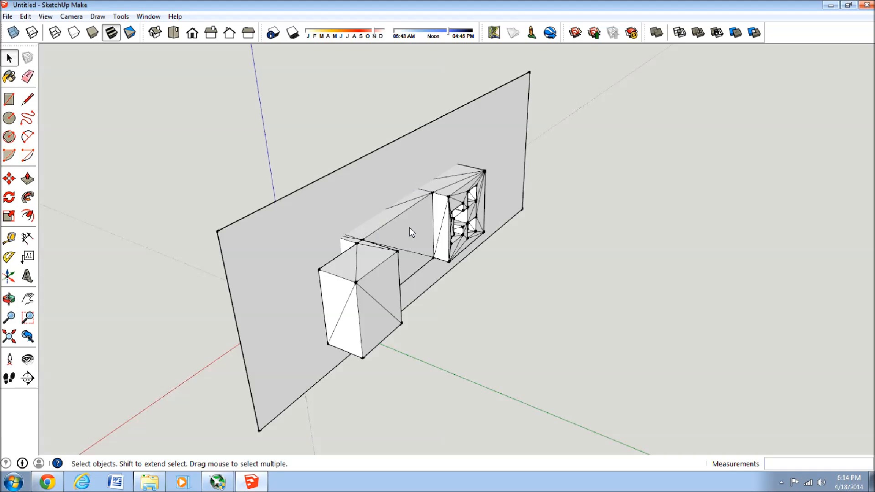
Select the Creeper and apply Intersect Faces > With Model against the slicing plane.
left_click(410, 245)
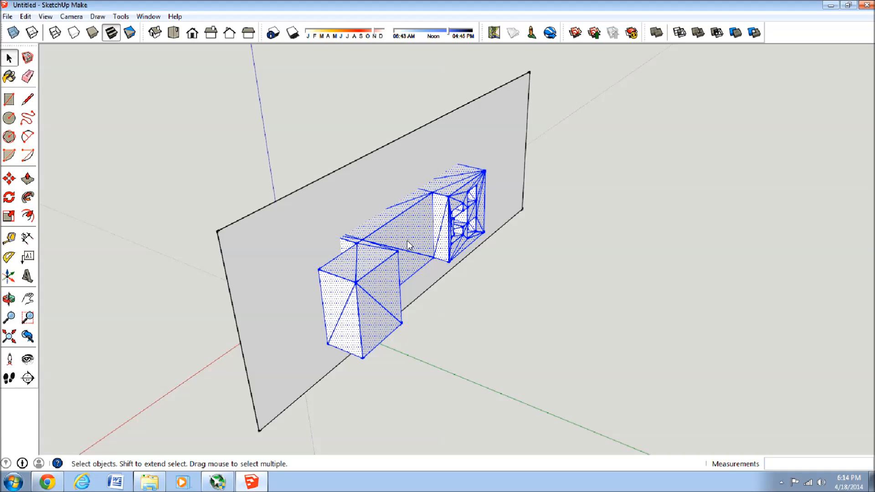
left_click(545, 305)
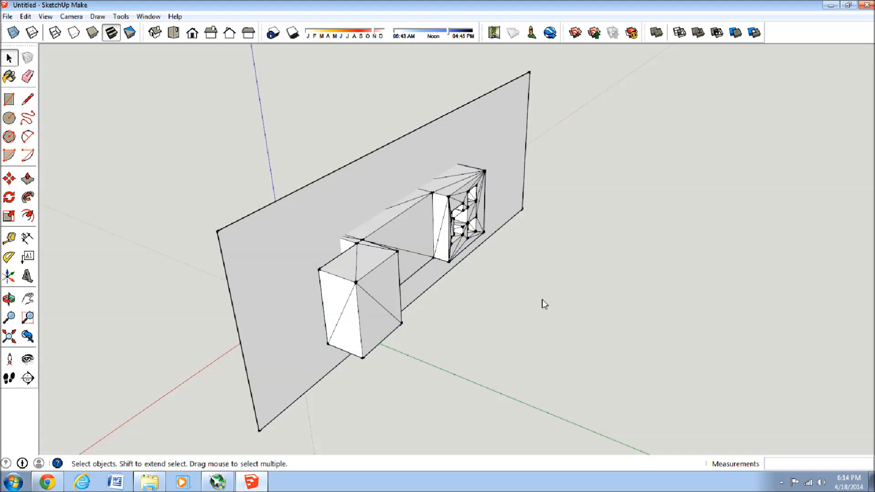
left_click(430, 218)
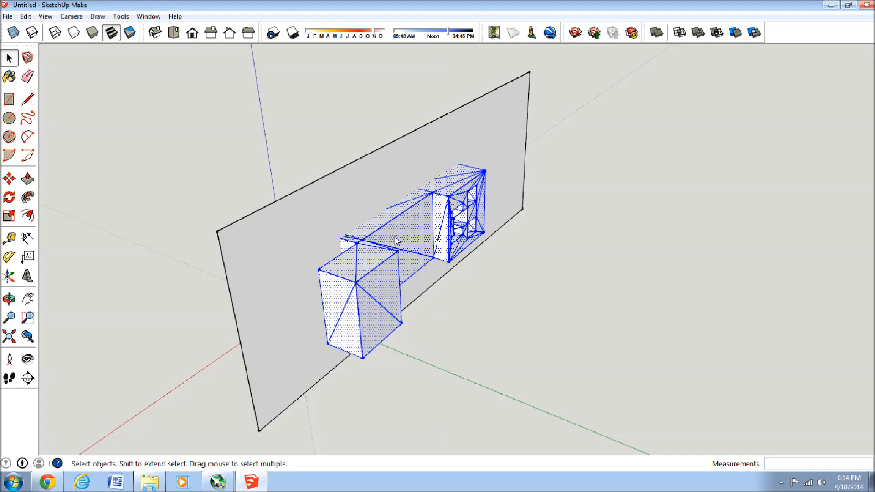
right_click(395, 241)
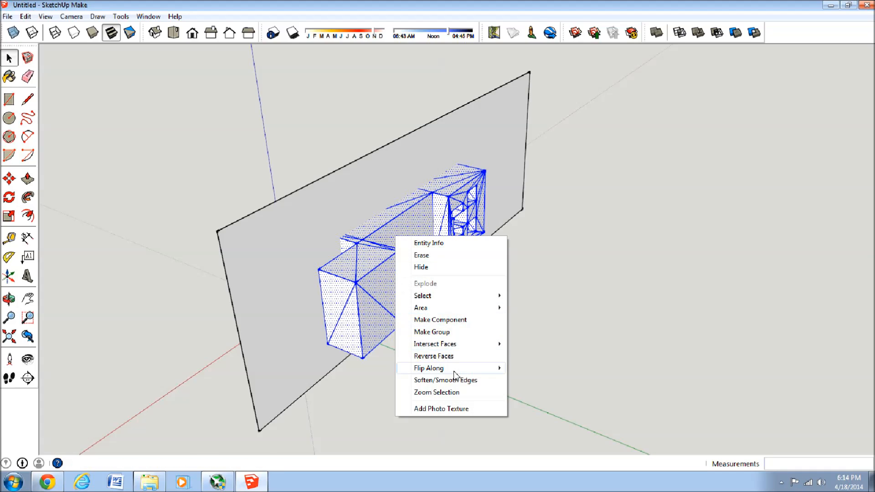
mouse_move(435, 344)
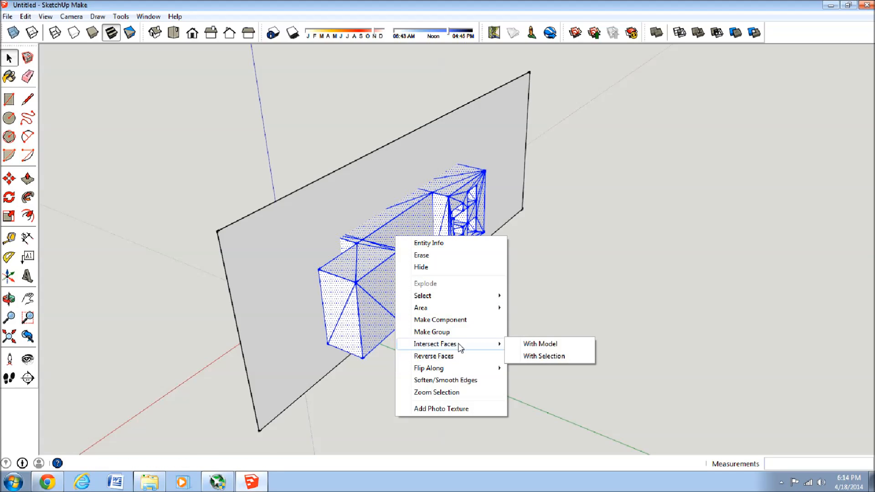
mouse_move(540, 343)
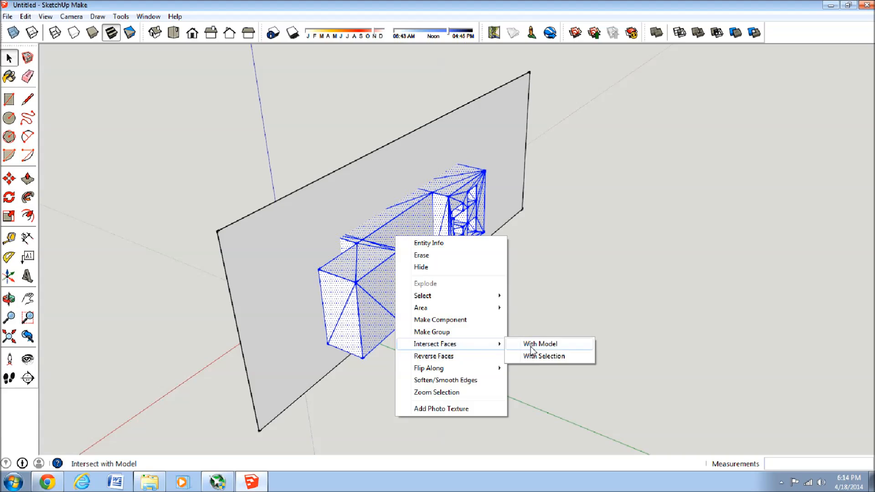
left_click(539, 344)
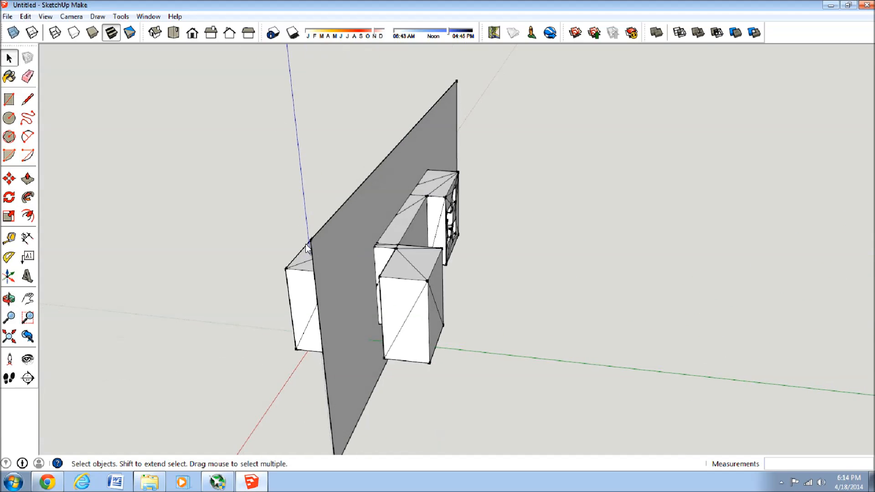
Remove the slicing plane and move one Creeper half to the right of the other.
left_click(341, 218)
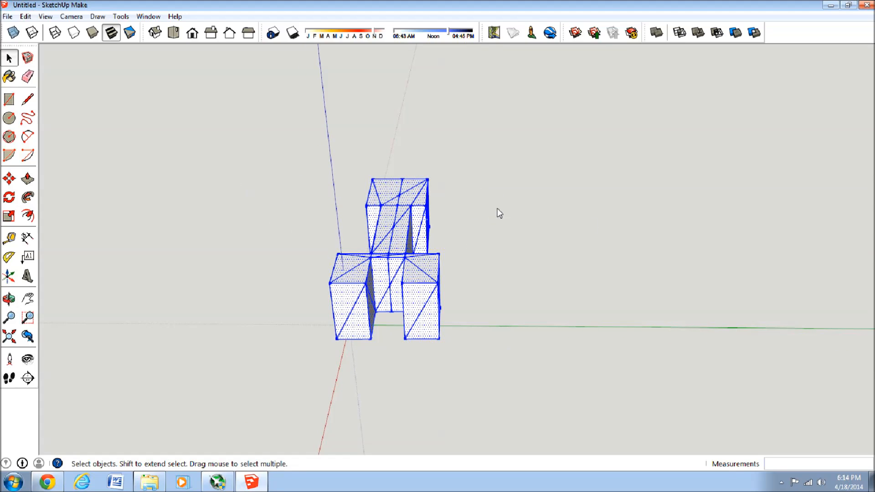
left_click(8, 179)
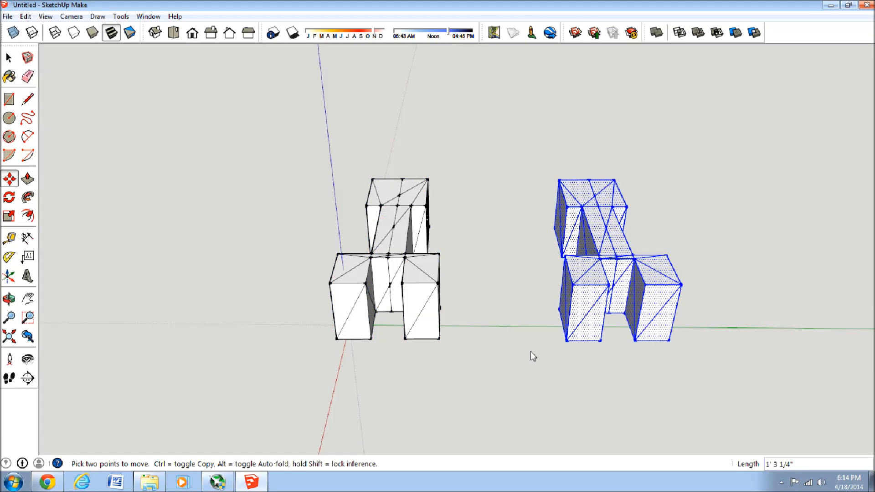
left_click(9, 57)
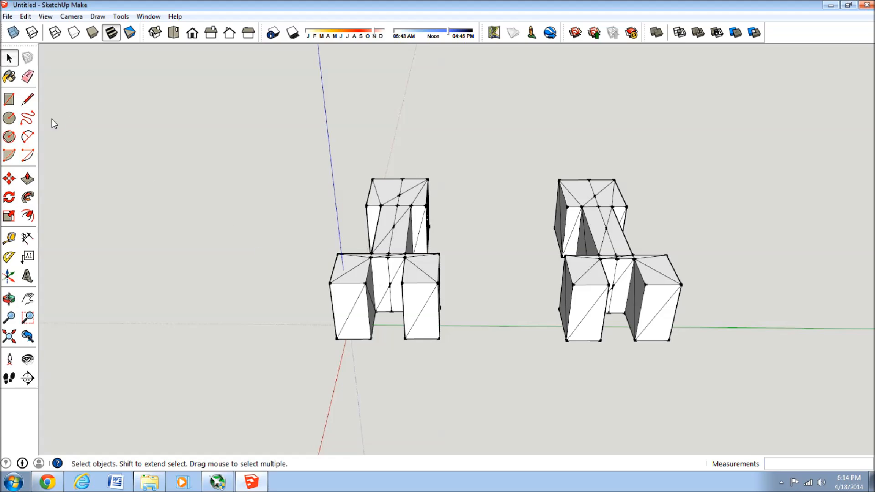
Erase the stray edges on the left half and orbit to inspect both halves.
left_click(27, 77)
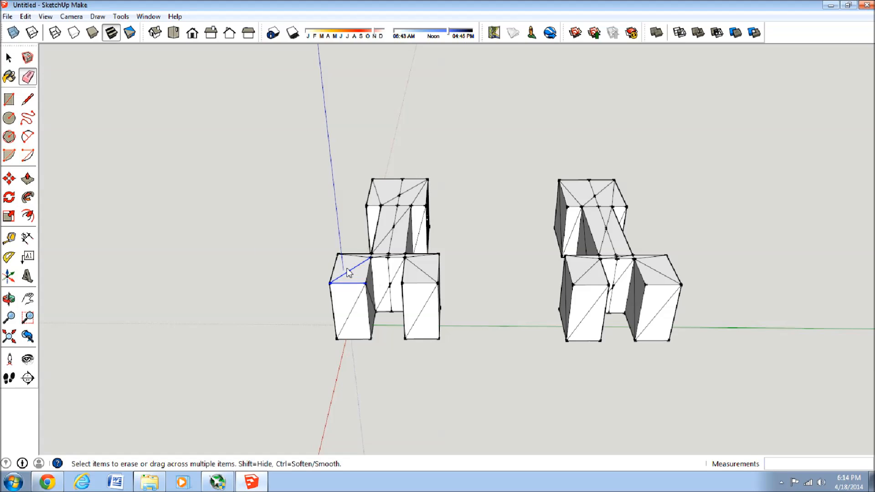
left_click(8, 58)
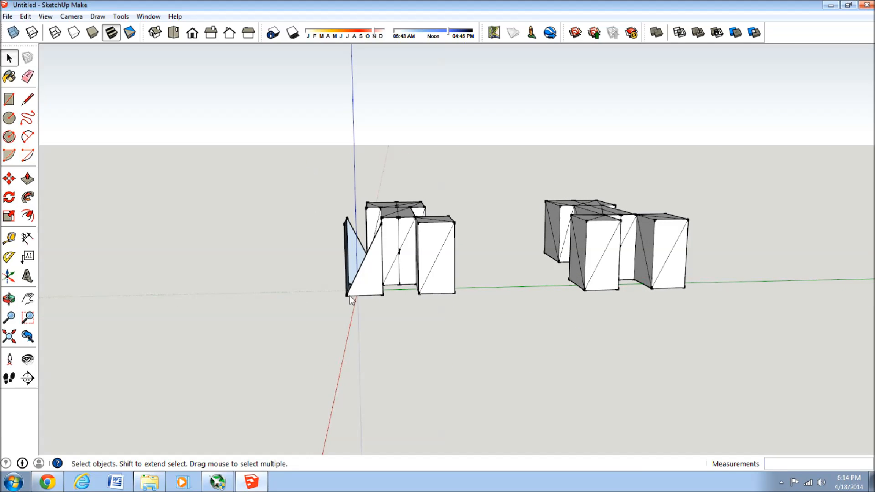
left_click(363, 252)
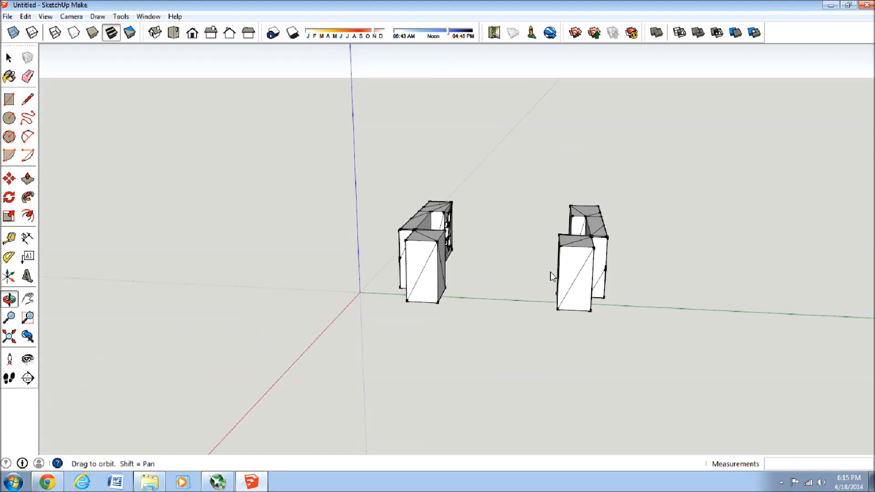
left_click(8, 58)
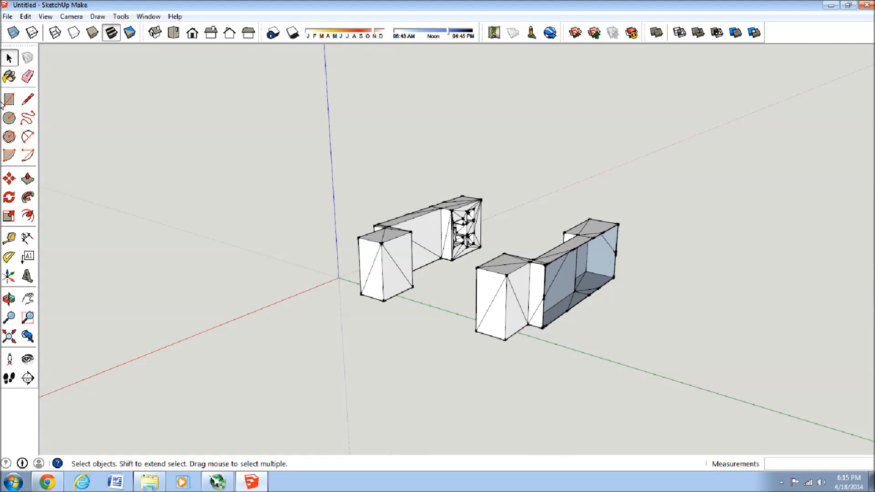
Select the left Creeper half and group its geometry into one object.
left_click(28, 99)
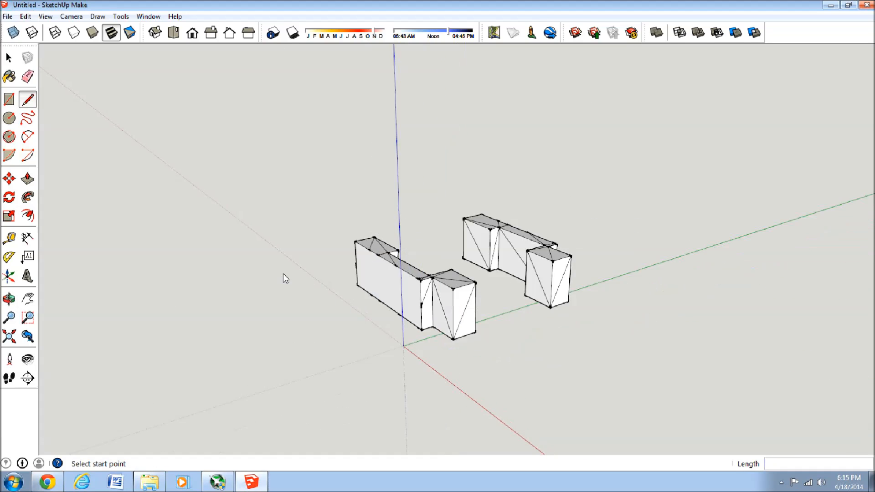
left_click(8, 58)
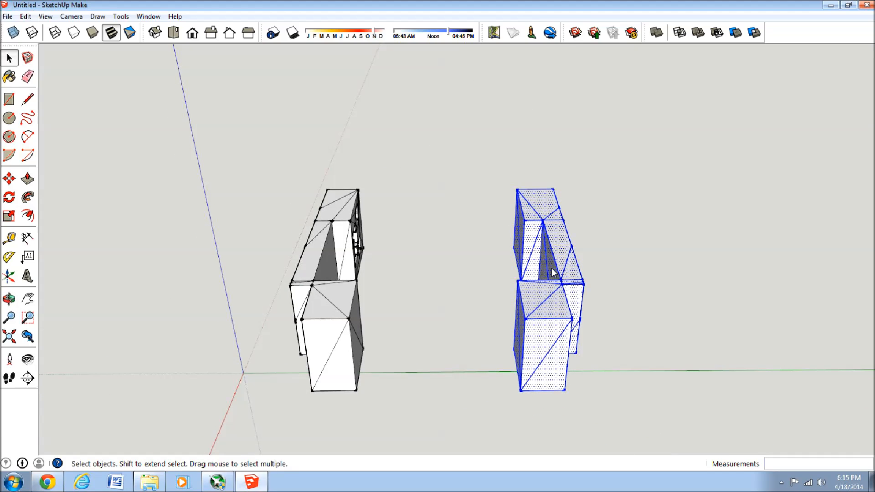
left_click(622, 353)
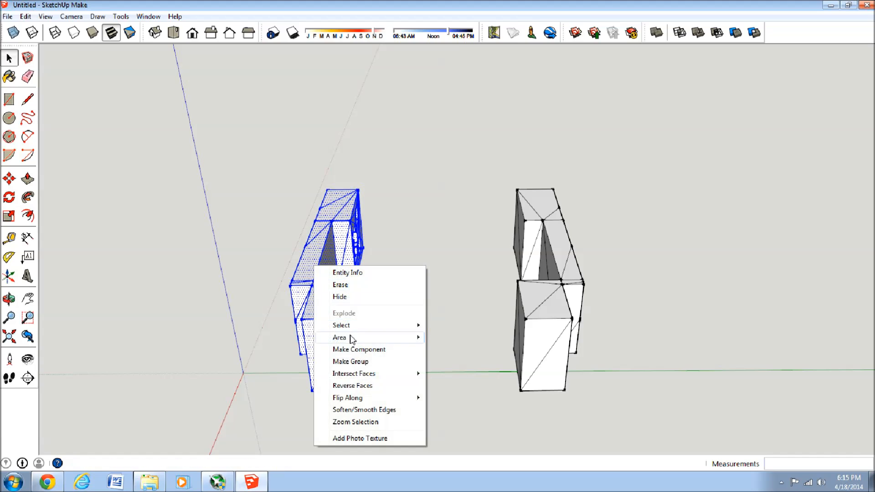
left_click(350, 361)
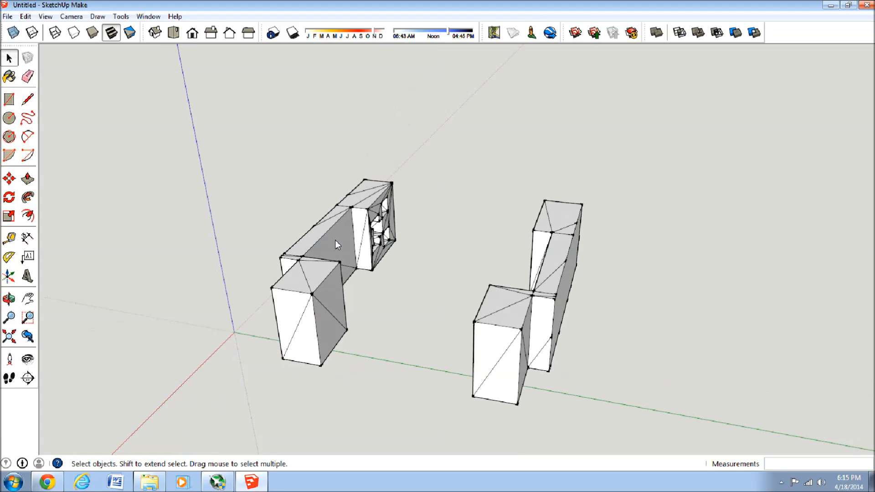
left_click(335, 246)
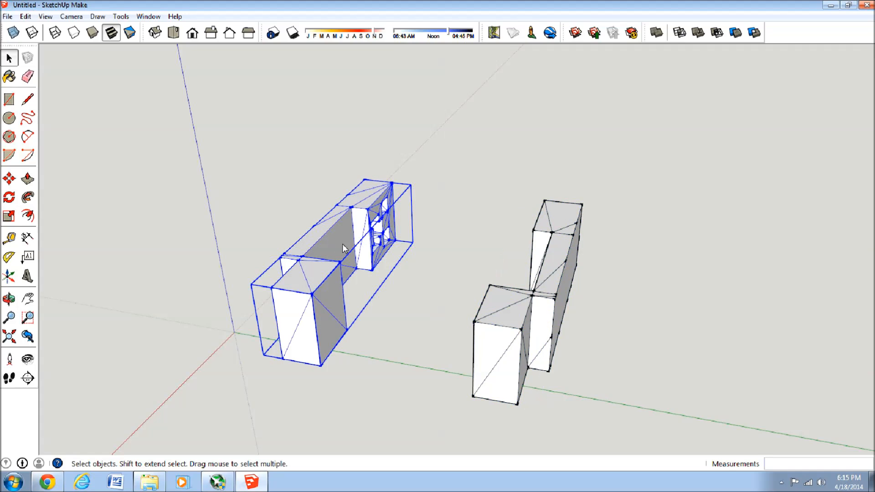
mouse_move(319, 222)
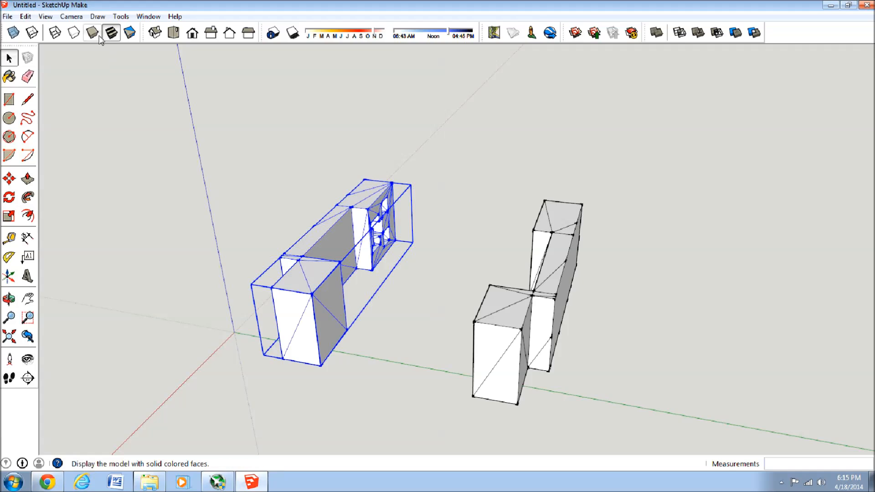
Export the selected half as test.stl to the desktop, then close SketchUp.
left_click(8, 17)
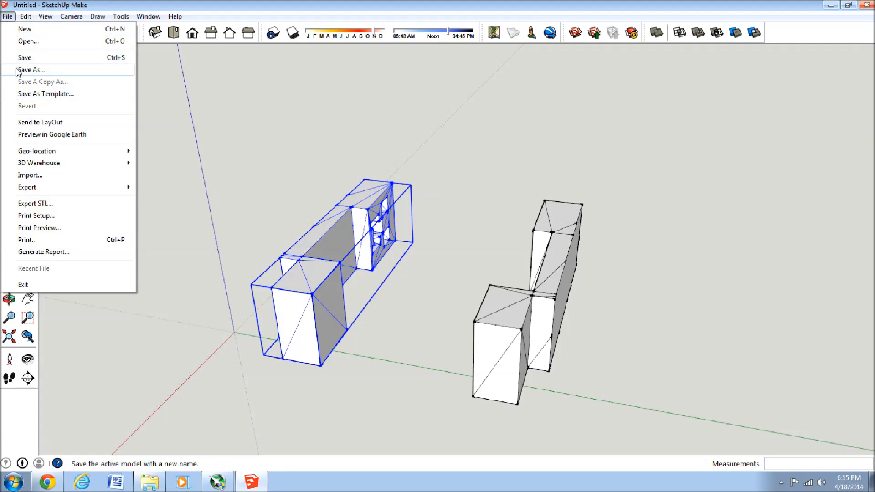
mouse_move(35, 204)
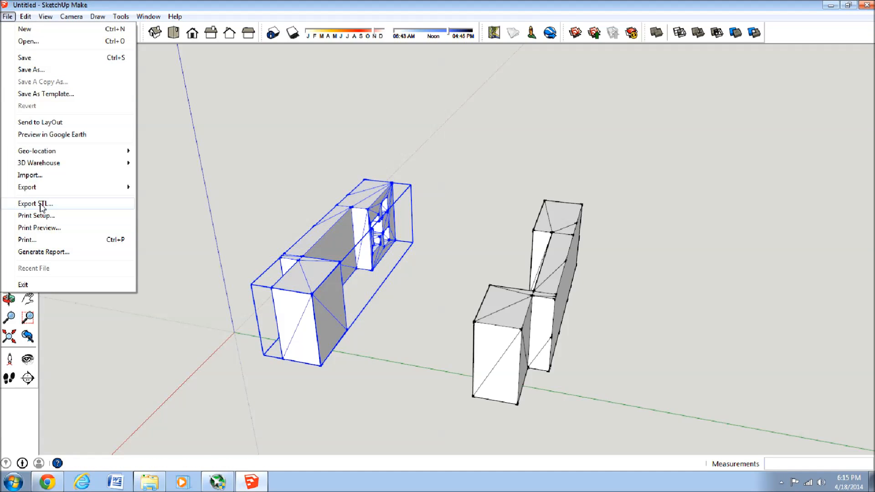
left_click(35, 203)
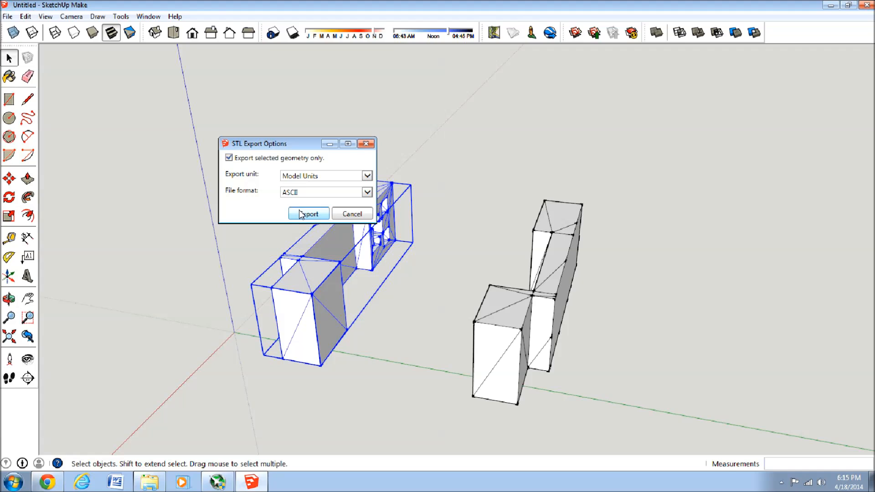
left_click(307, 214)
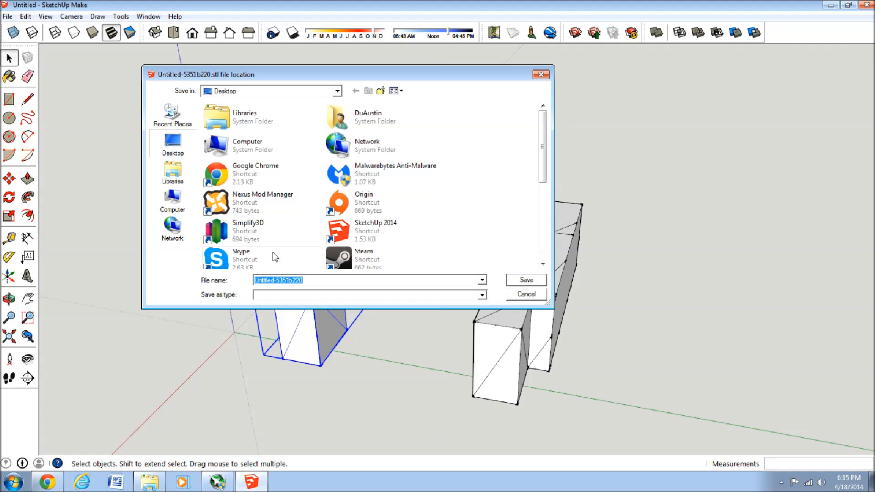
type("test")
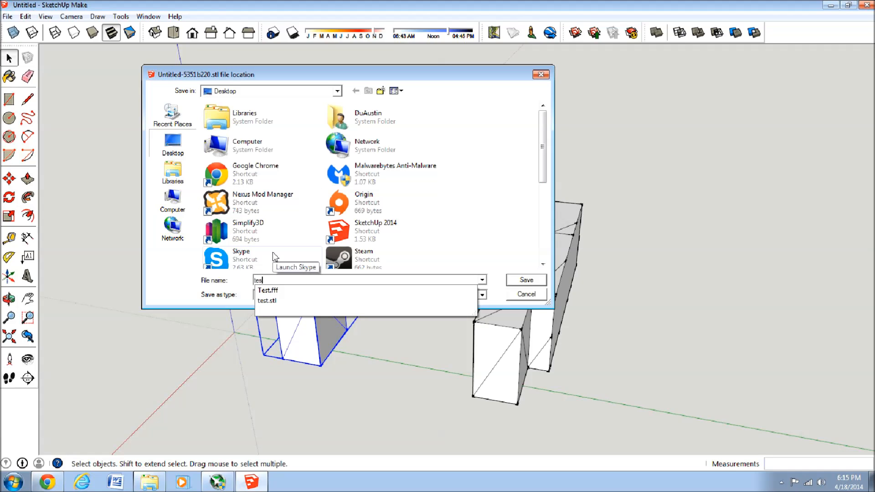
left_click(525, 280)
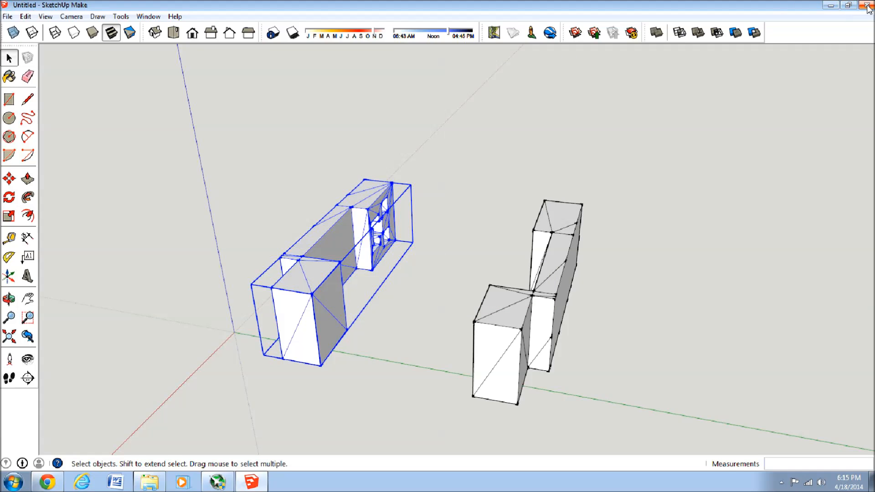
left_click(868, 5)
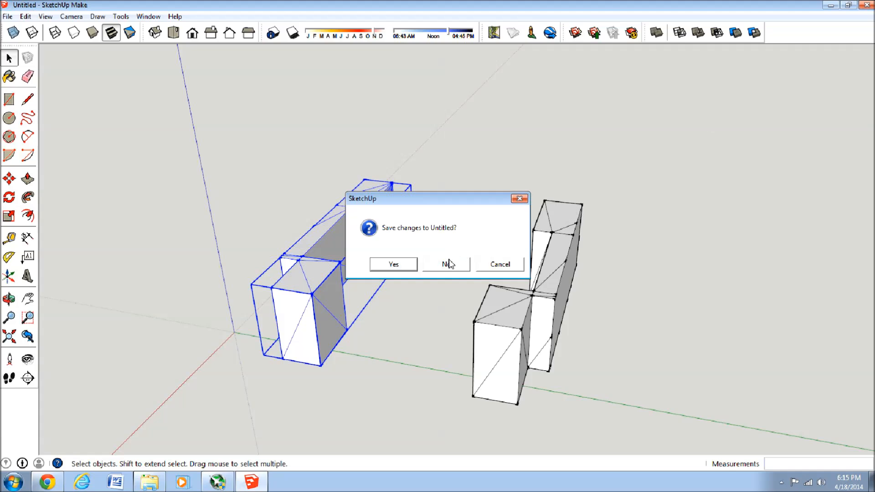
Discard unsaved SketchUp changes and launch Cura from its desktop shortcut.
left_click(446, 264)
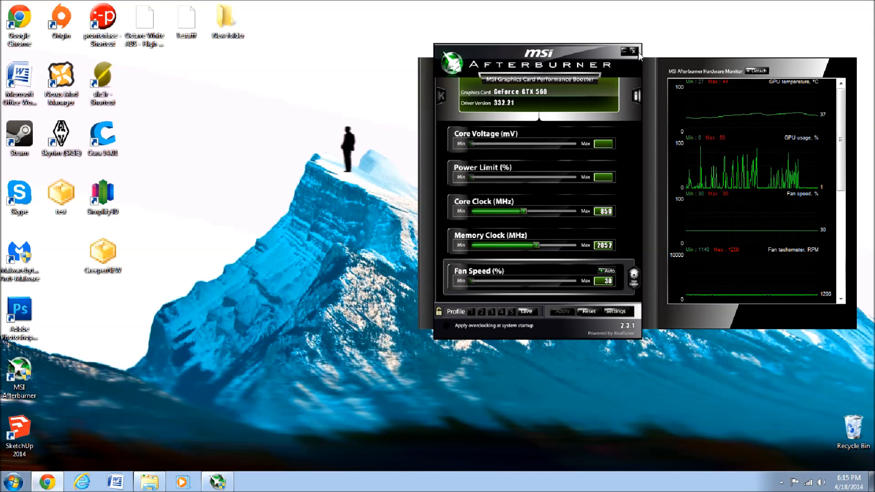
mouse_move(41, 454)
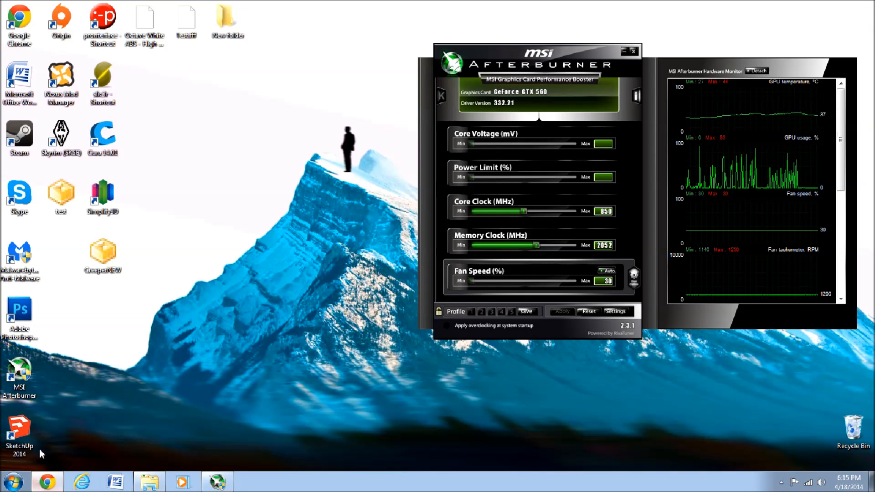
mouse_move(61, 196)
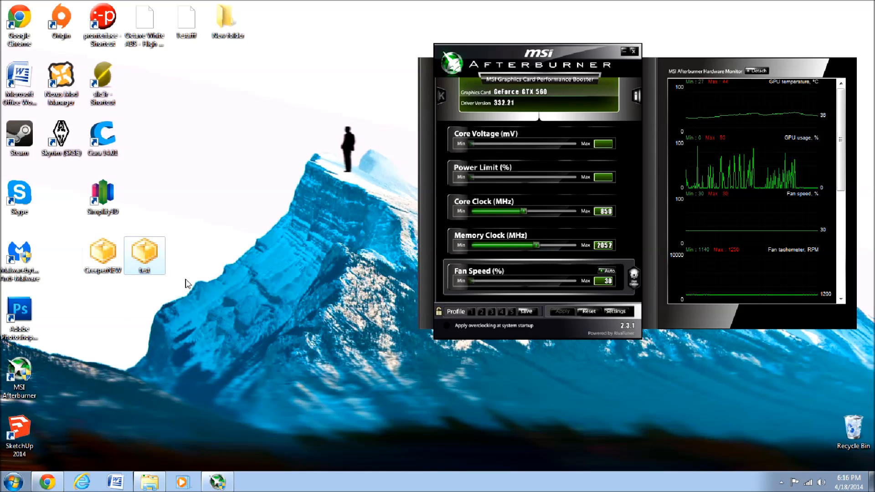
mouse_move(144, 178)
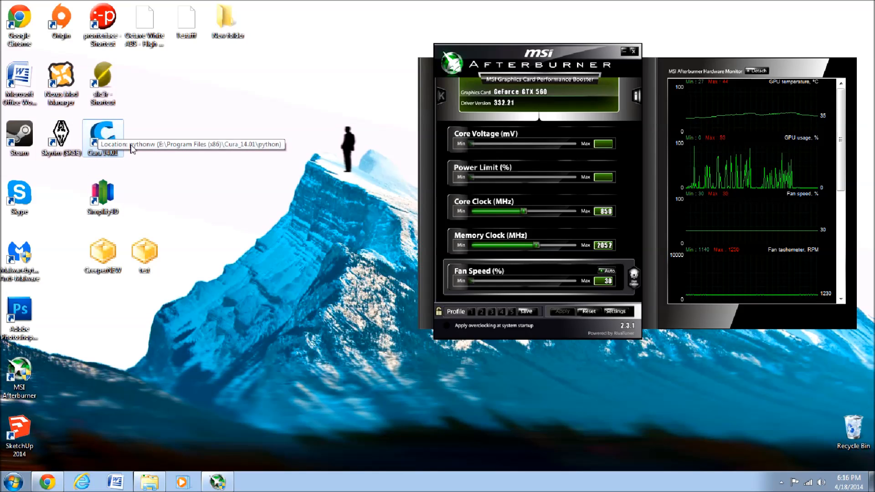
mouse_move(153, 156)
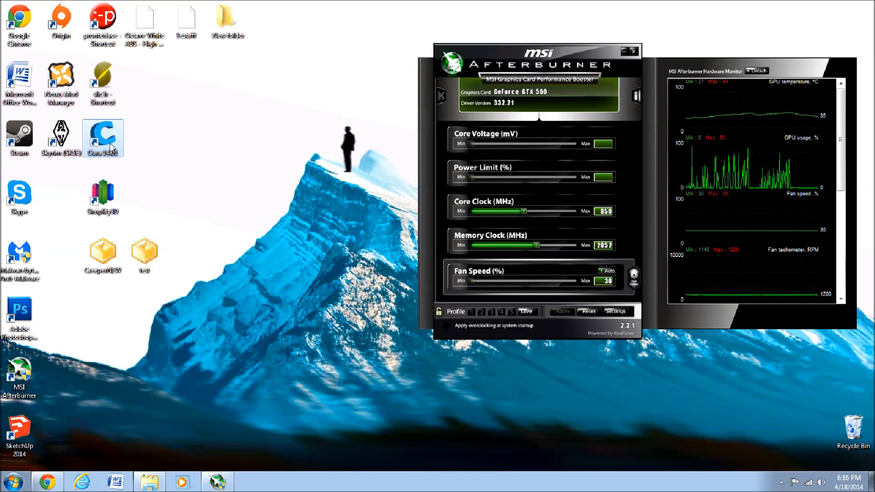
mouse_move(376, 220)
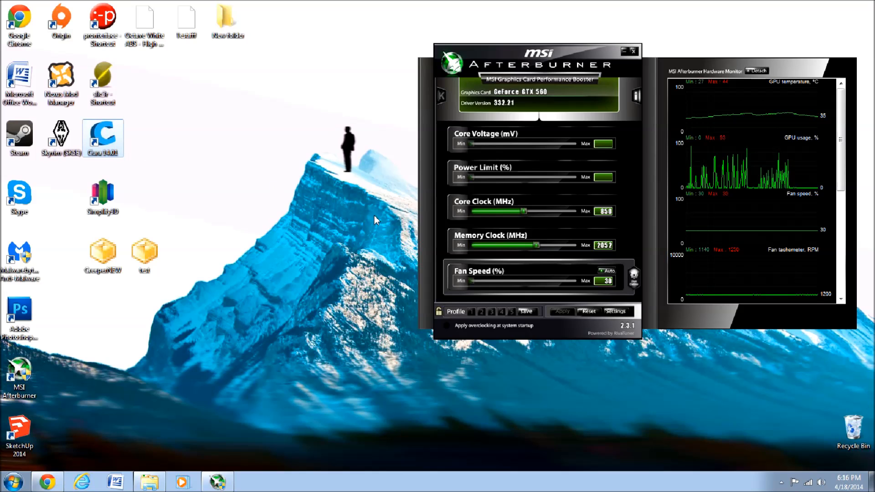
double_click(102, 137)
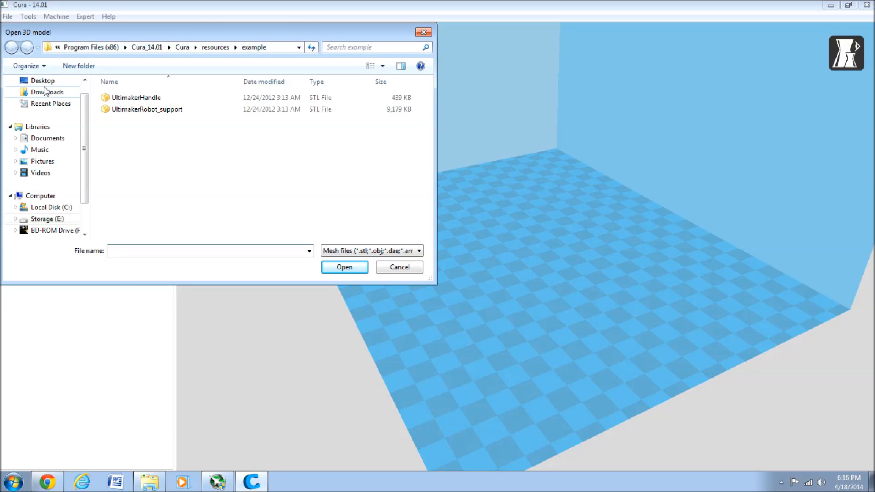
Open test.stl from the Desktop folder onto Cura's build plate.
left_click(42, 80)
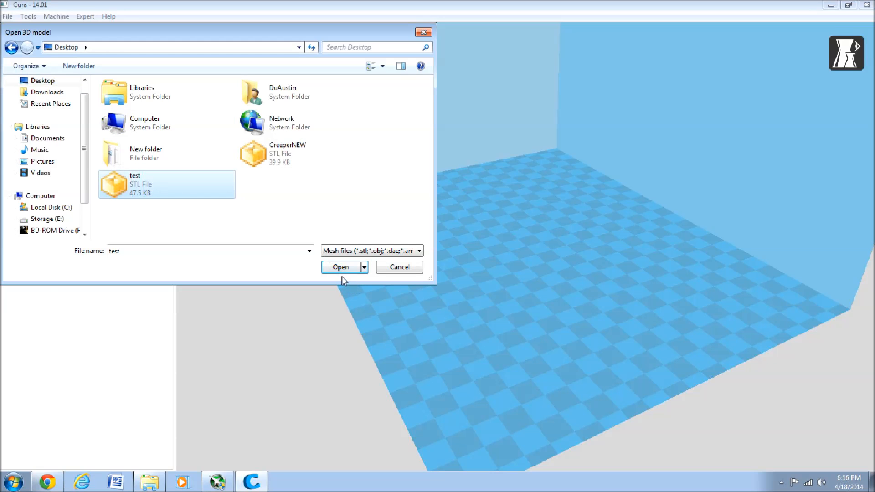
left_click(340, 267)
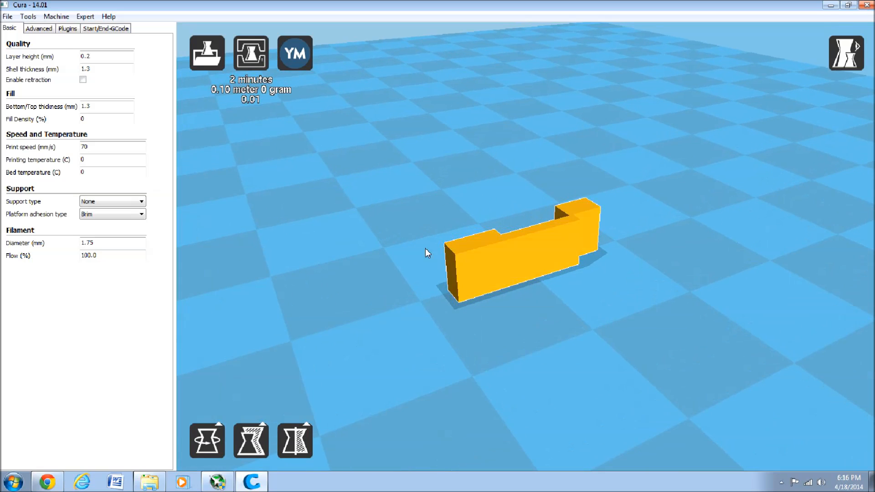
Select the Creeper half and scale it uniformly by 5 on the X axis.
left_click(251, 440)
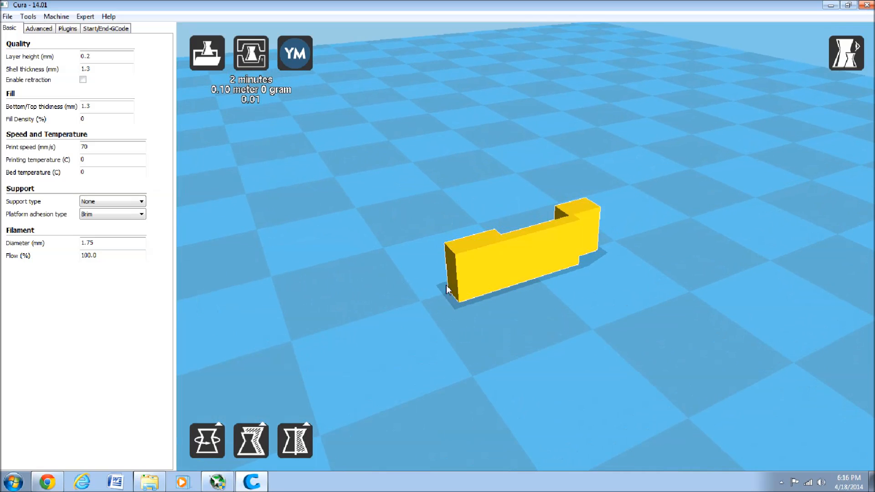
mouse_move(251, 440)
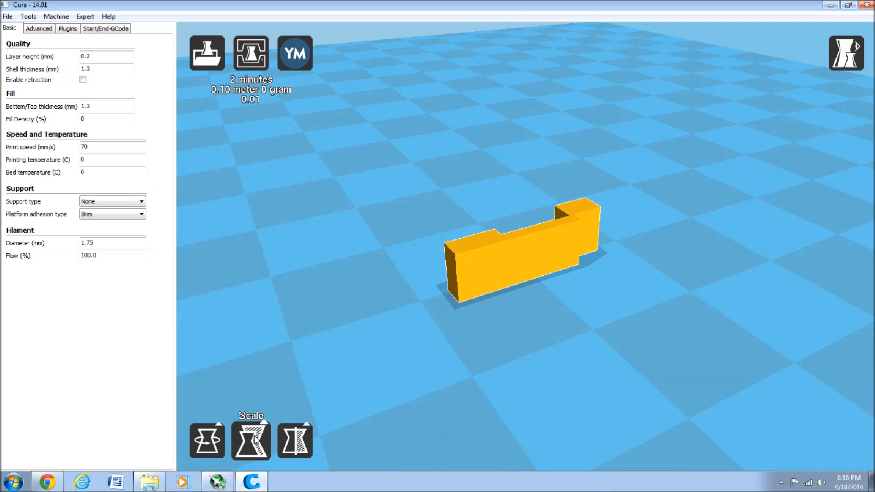
left_click(251, 439)
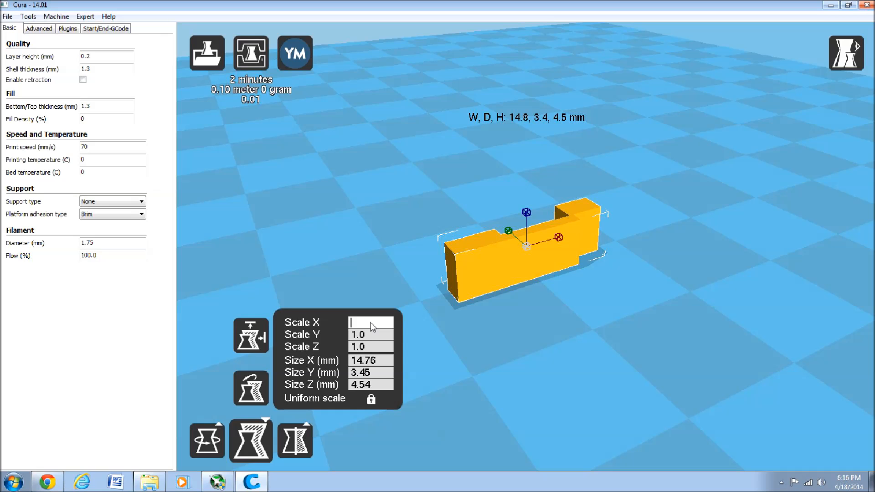
type("5")
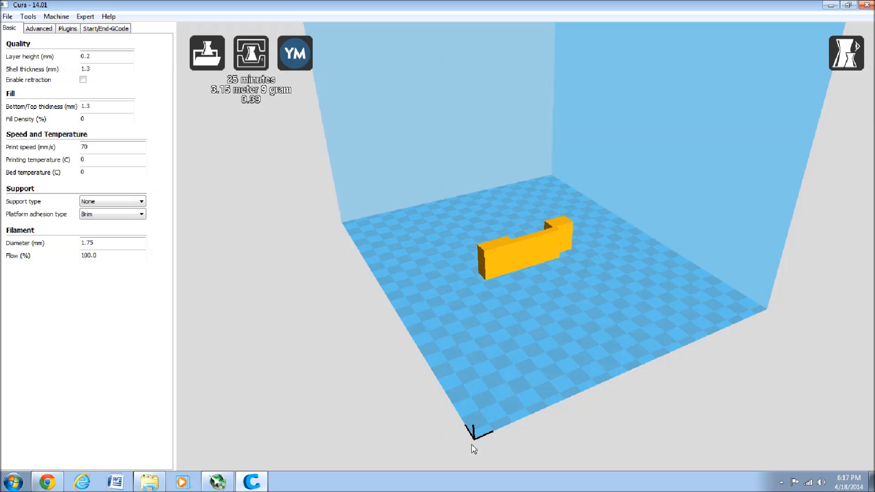
mouse_move(366, 266)
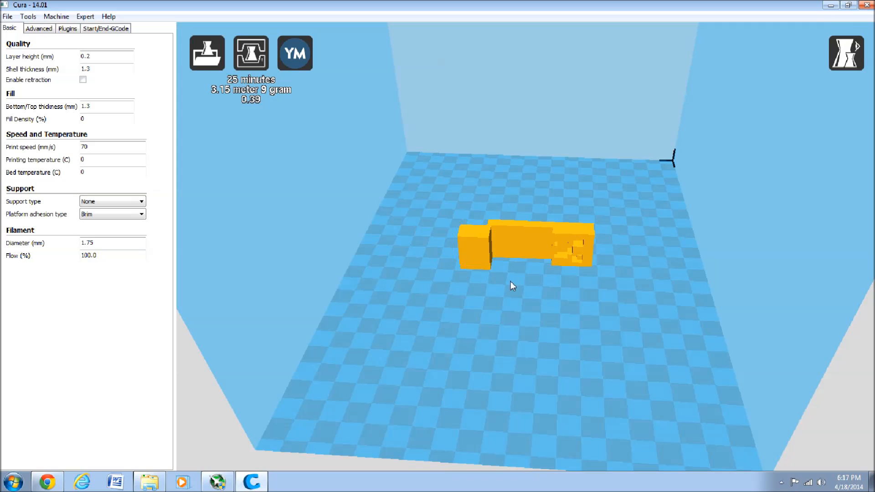
mouse_move(514, 292)
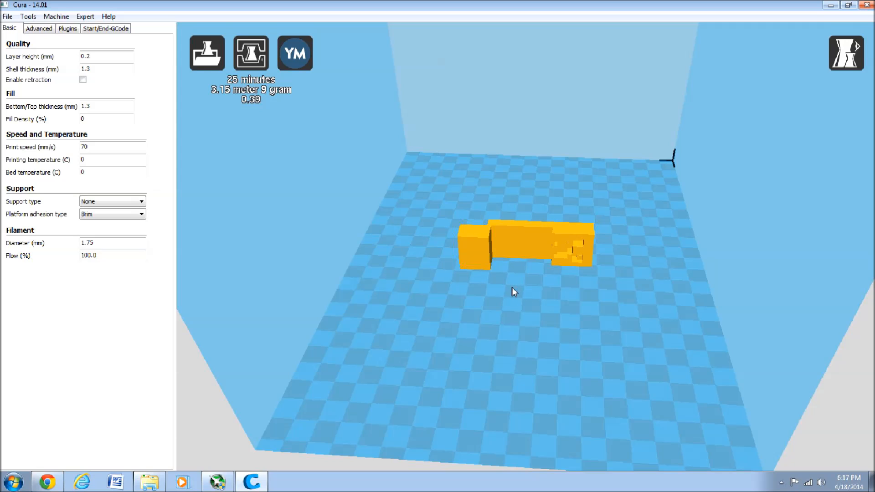